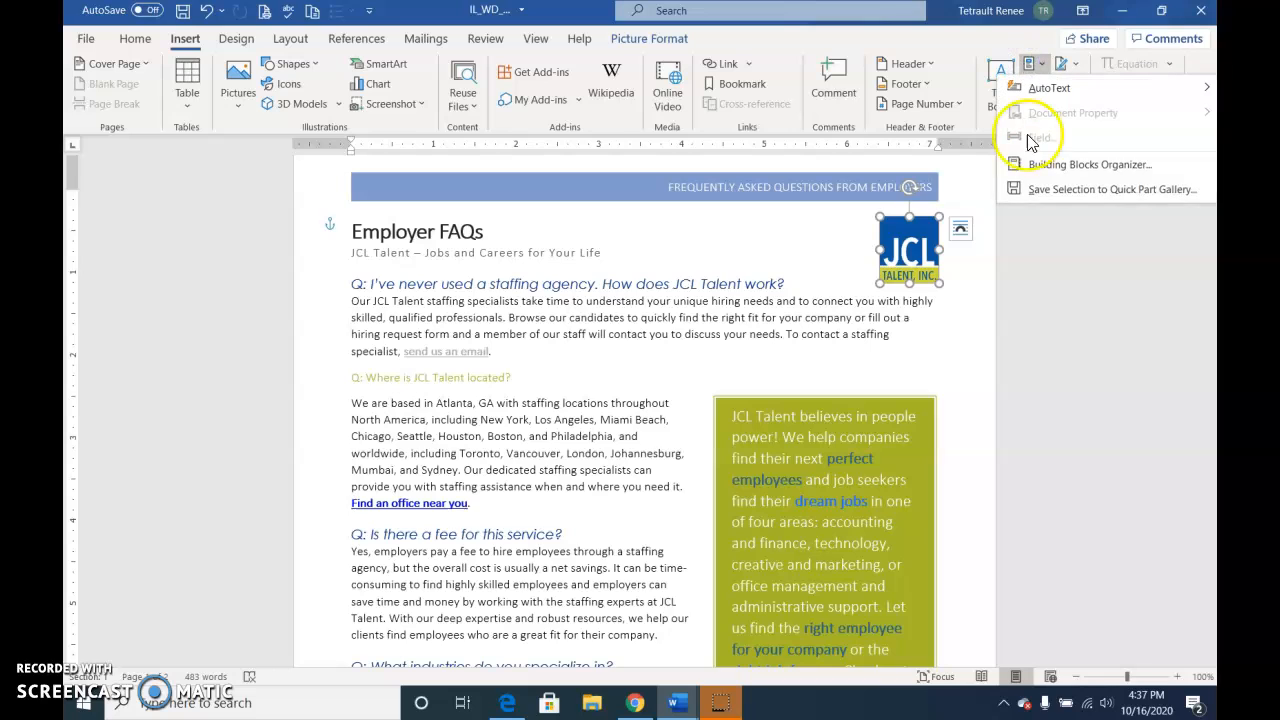
Save the selected logo as Quick Part 'JCL Logo', described 'JCL Logo in top-right corner of page'.
click(1111, 189)
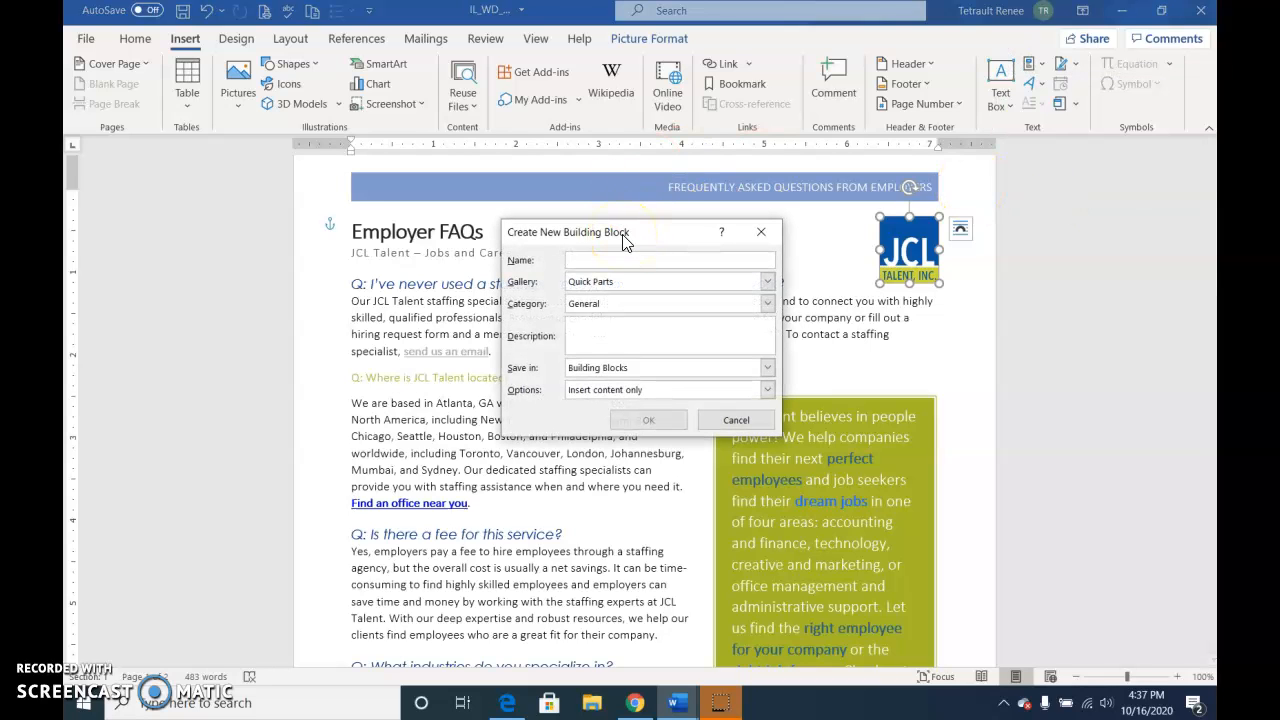
text(T)
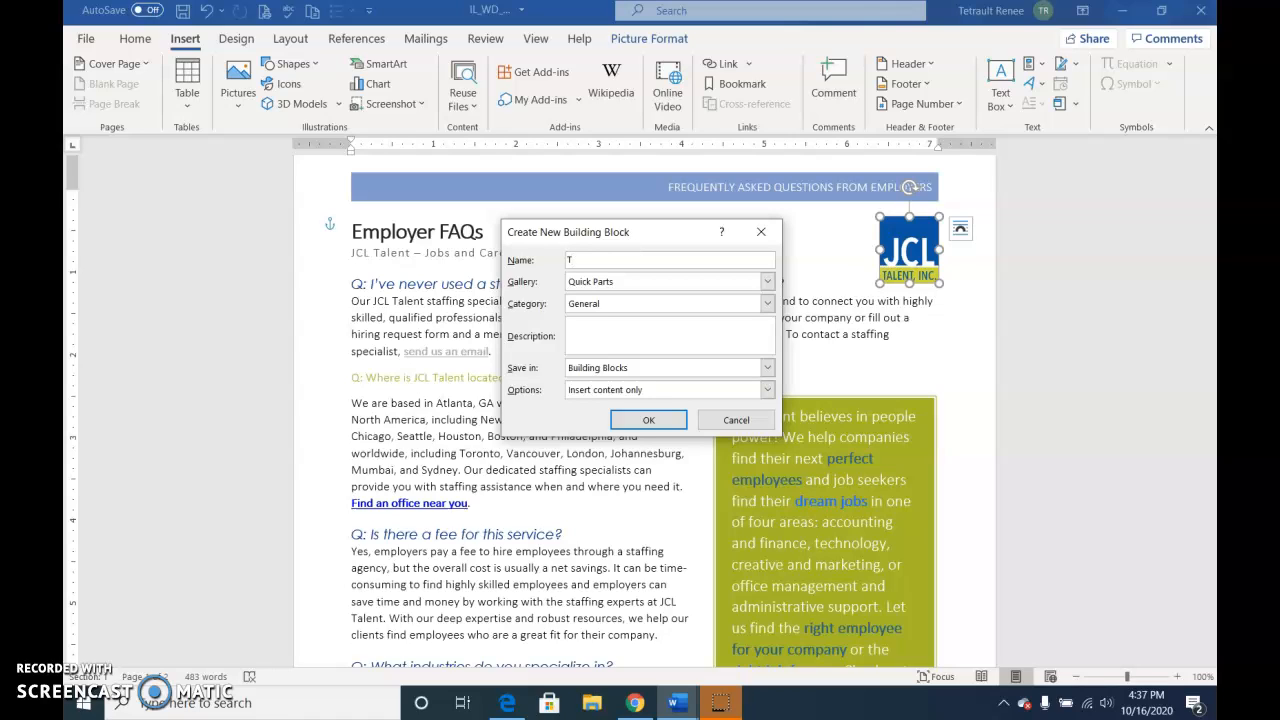
text(CL Logo)
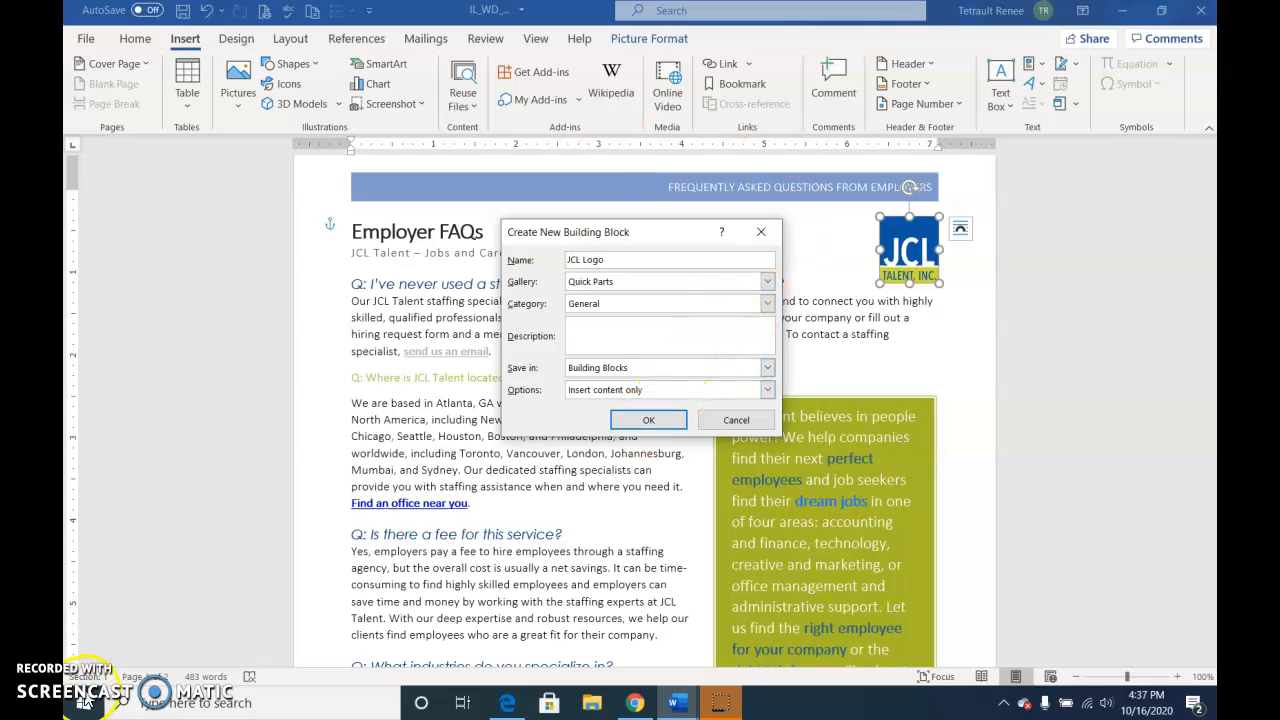
text(JCL Logo in top-right corner of page)
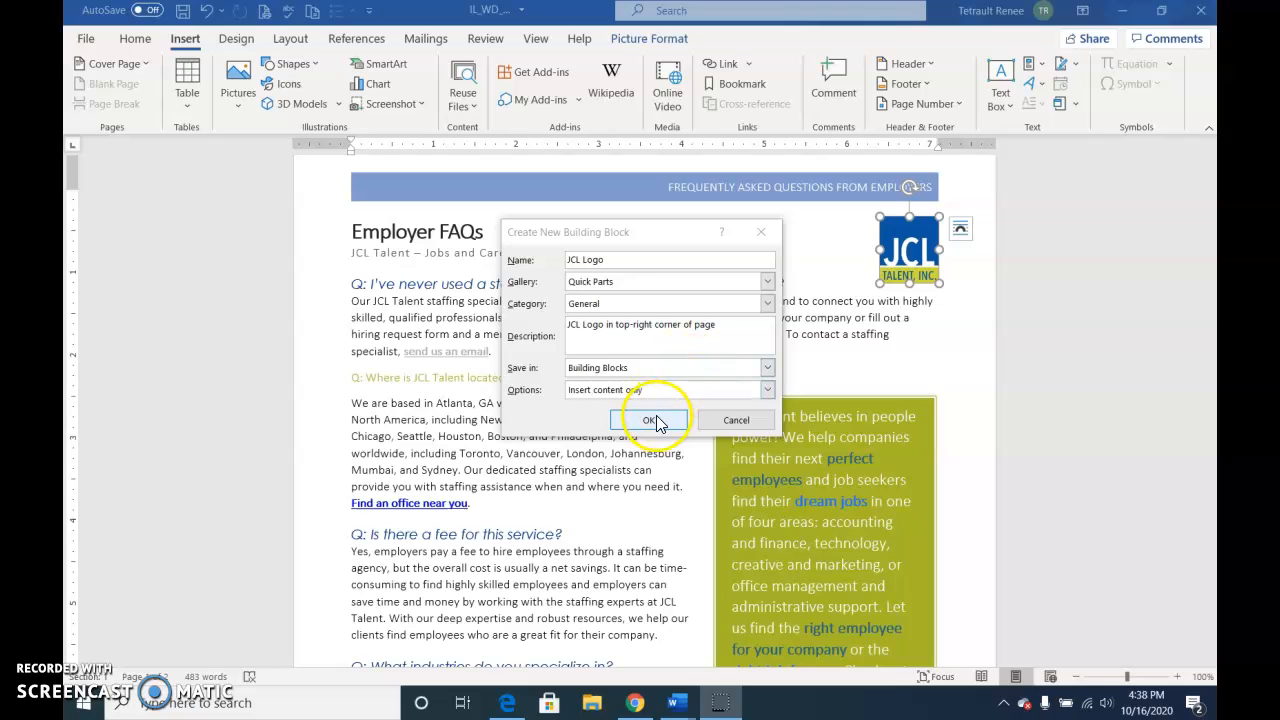
click(646, 420)
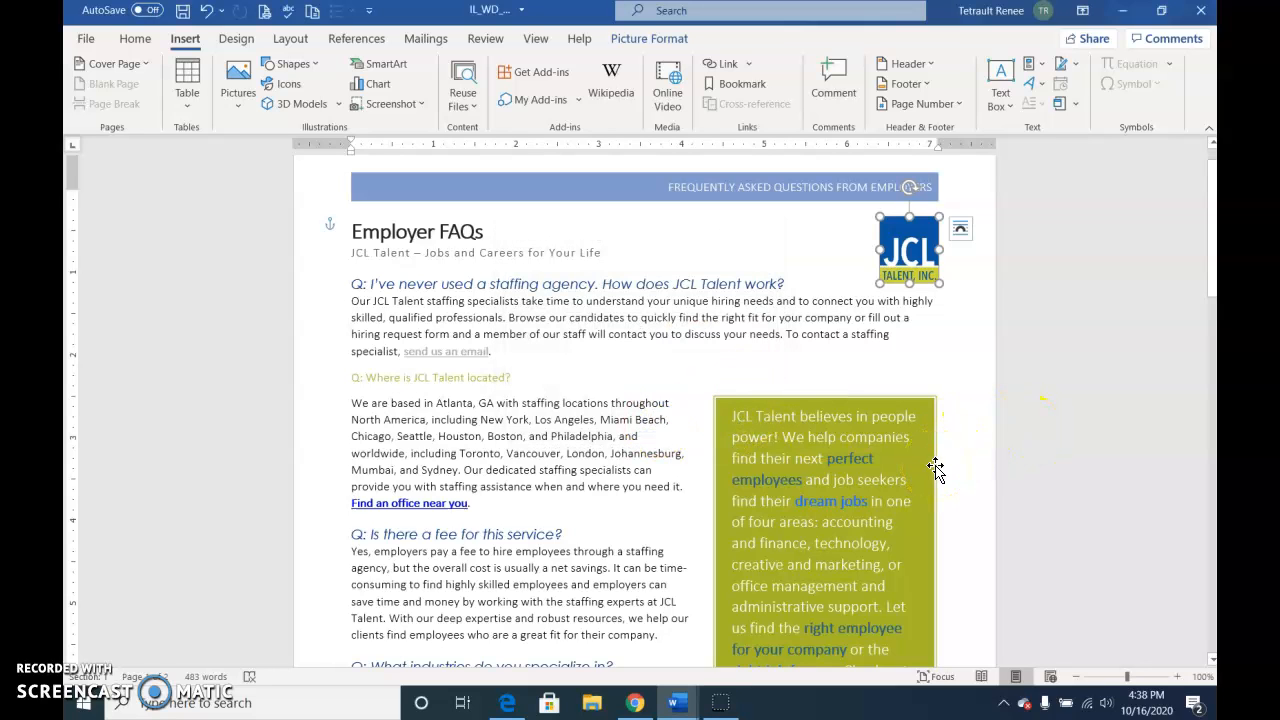
Start saving the green sidebar text box to the Text Box gallery as 'FAQ Sidebar'.
click(936, 468)
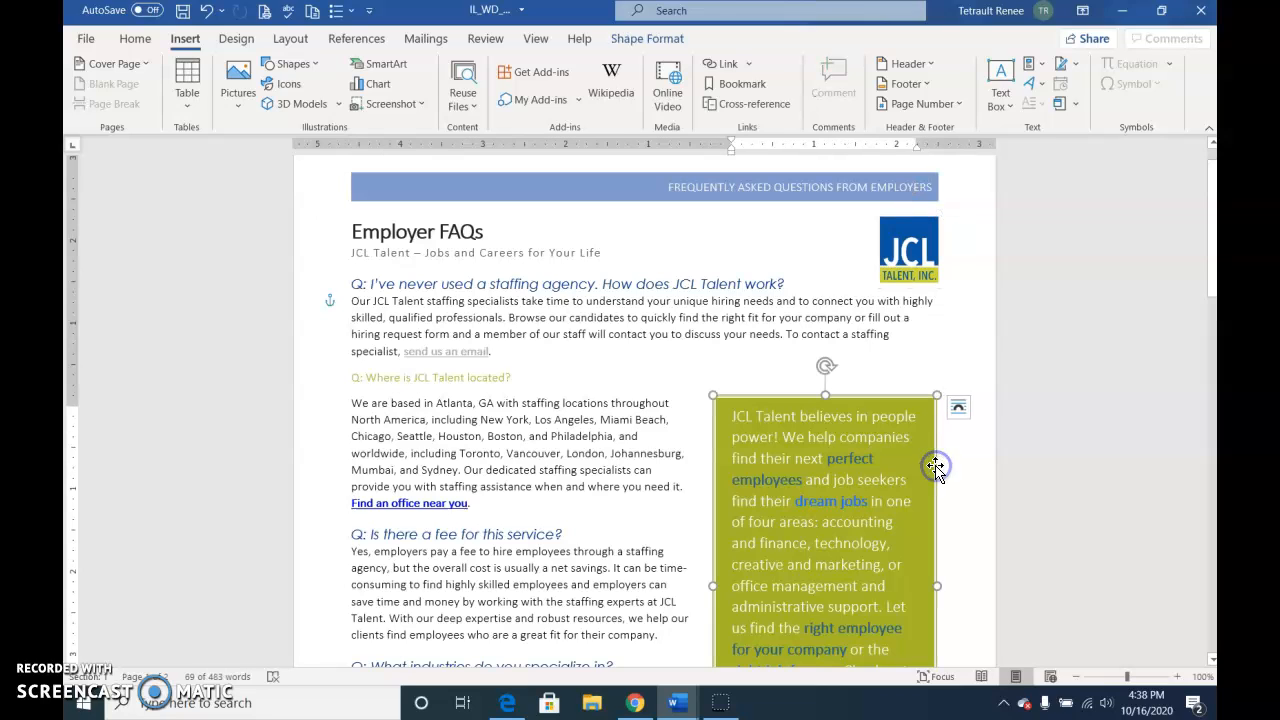
mouse_move(895, 104)
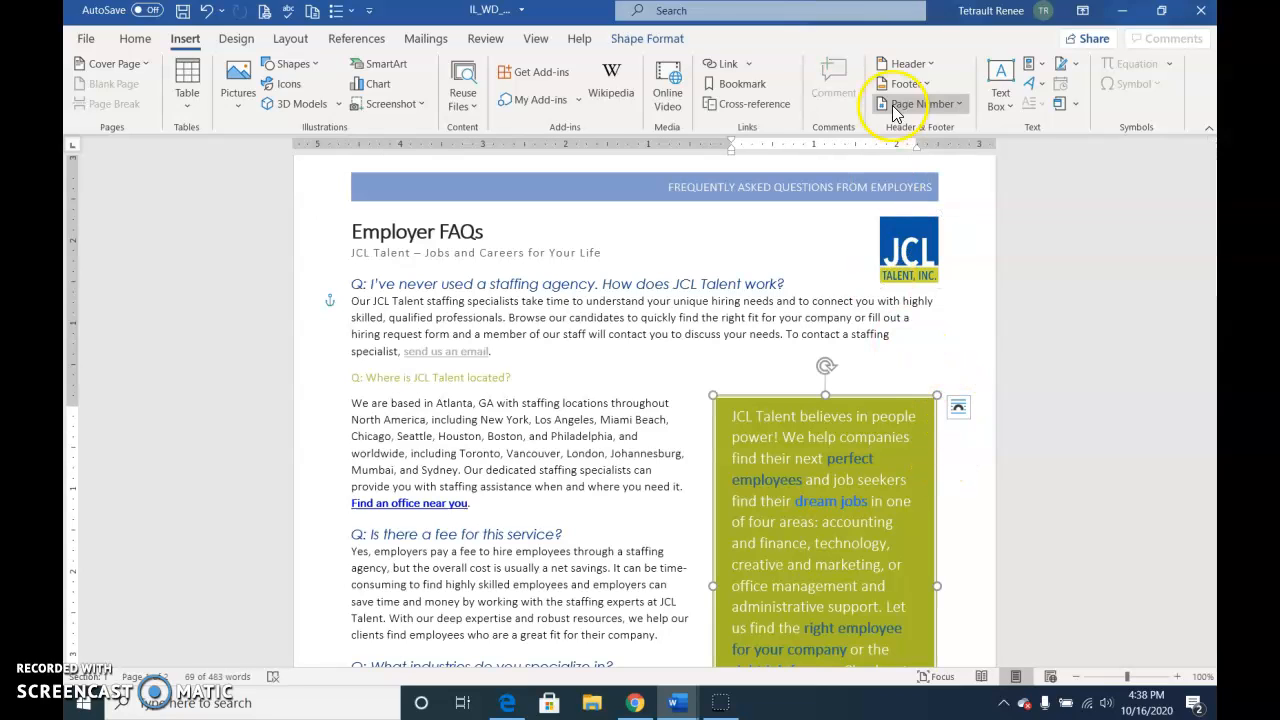
mouse_move(640, 78)
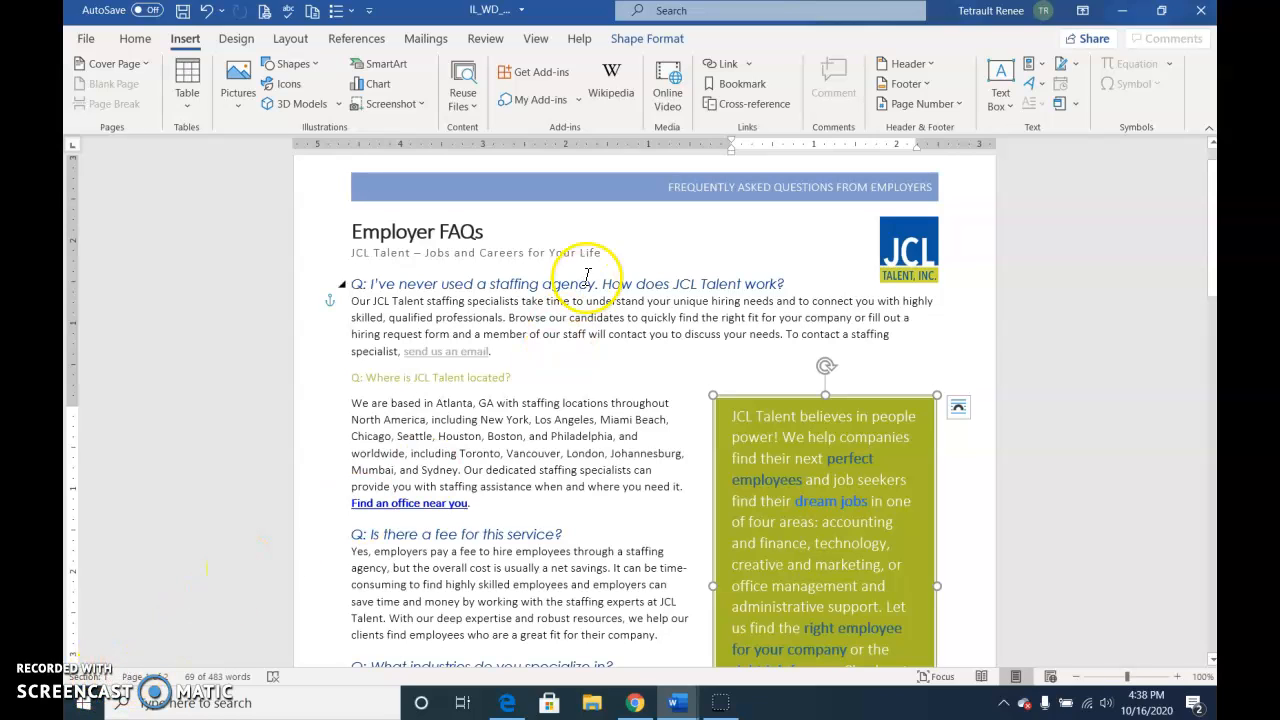
click(1000, 85)
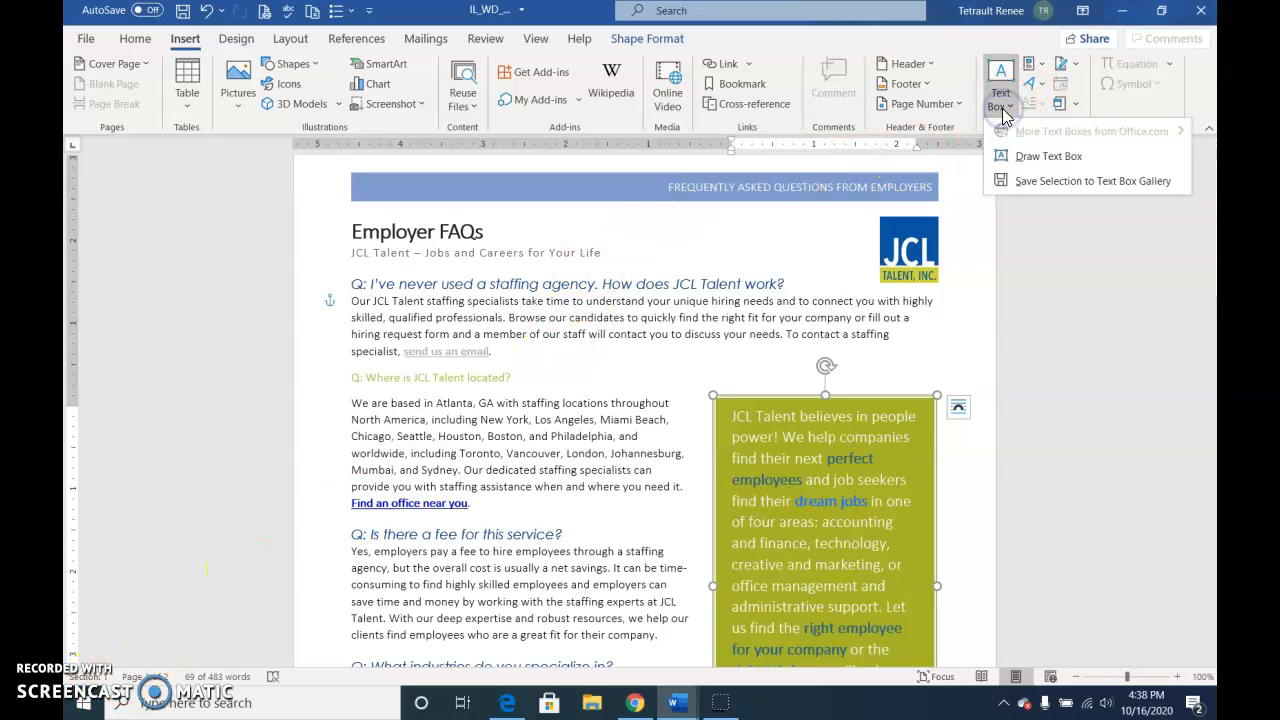
mouse_move(1086, 188)
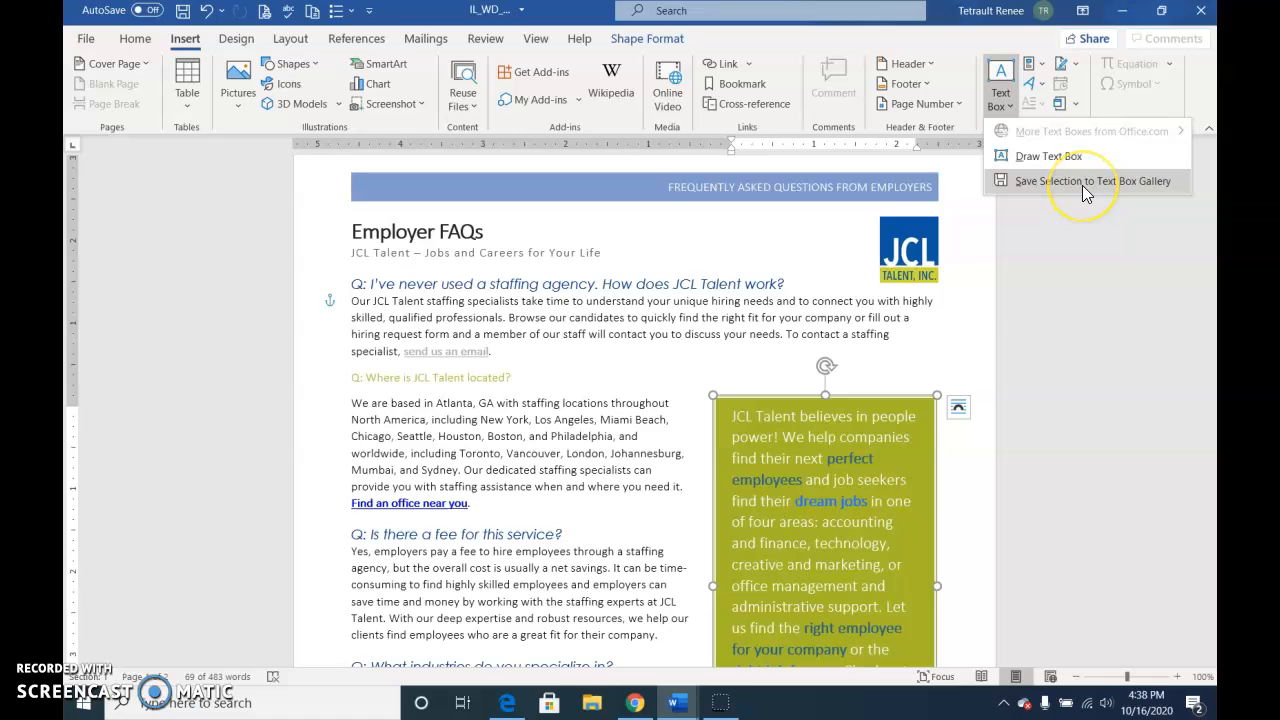
click(1085, 181)
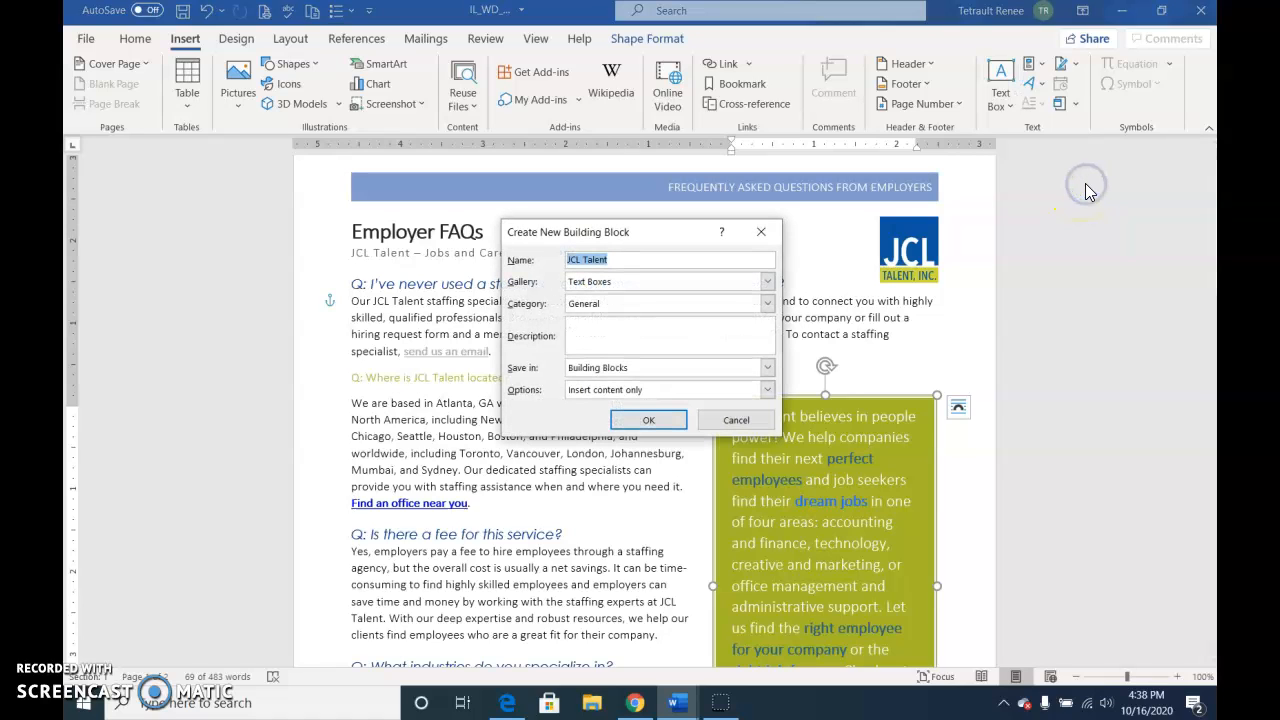
mouse_move(870, 270)
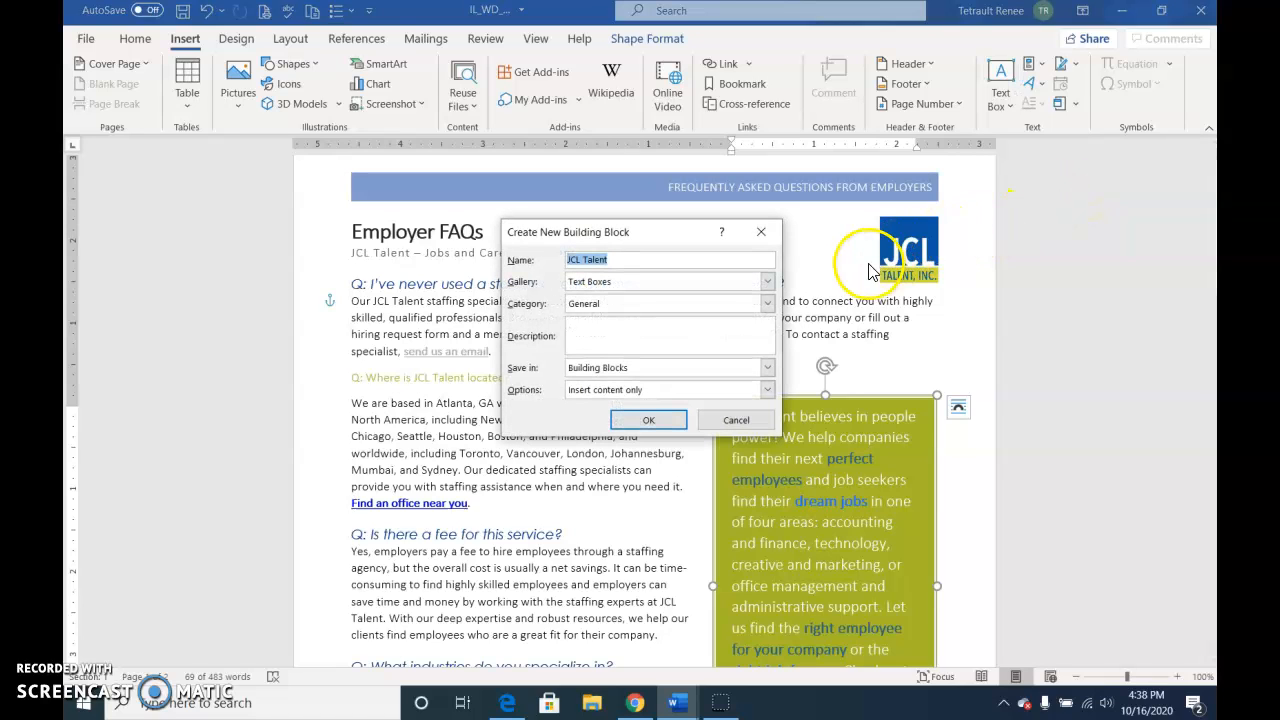
text(F)
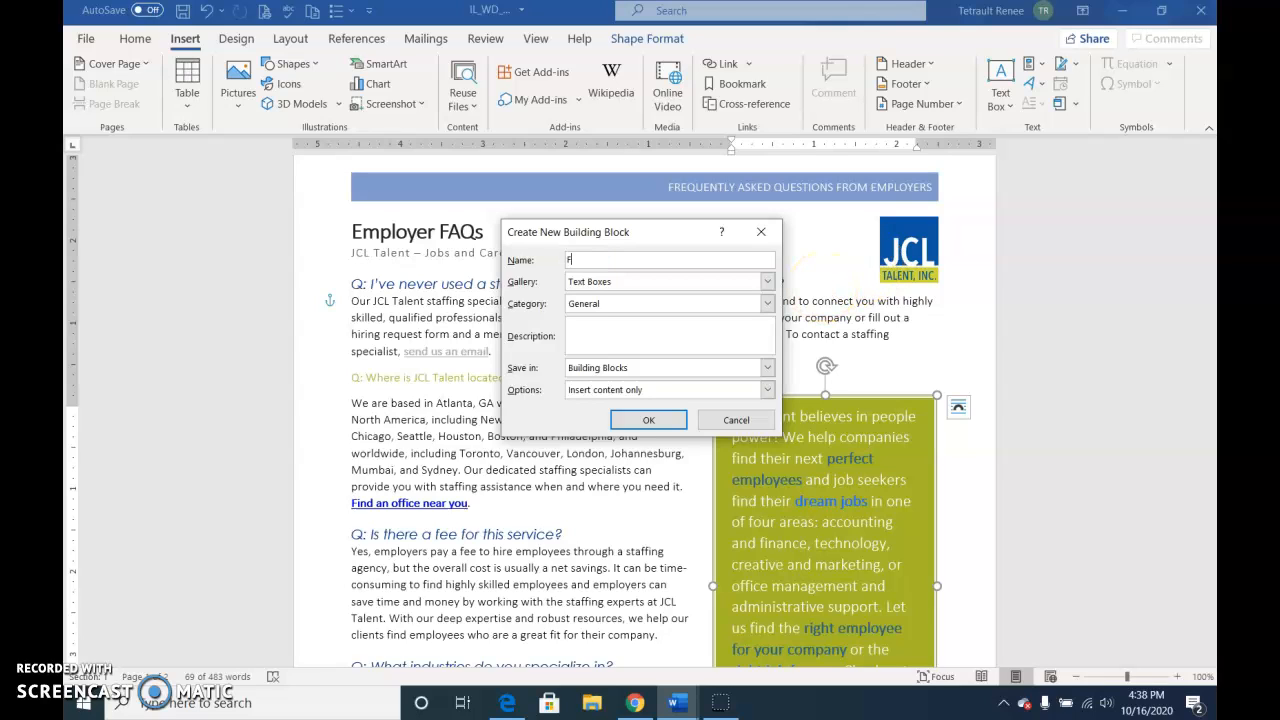
text(AQ Sidebar)
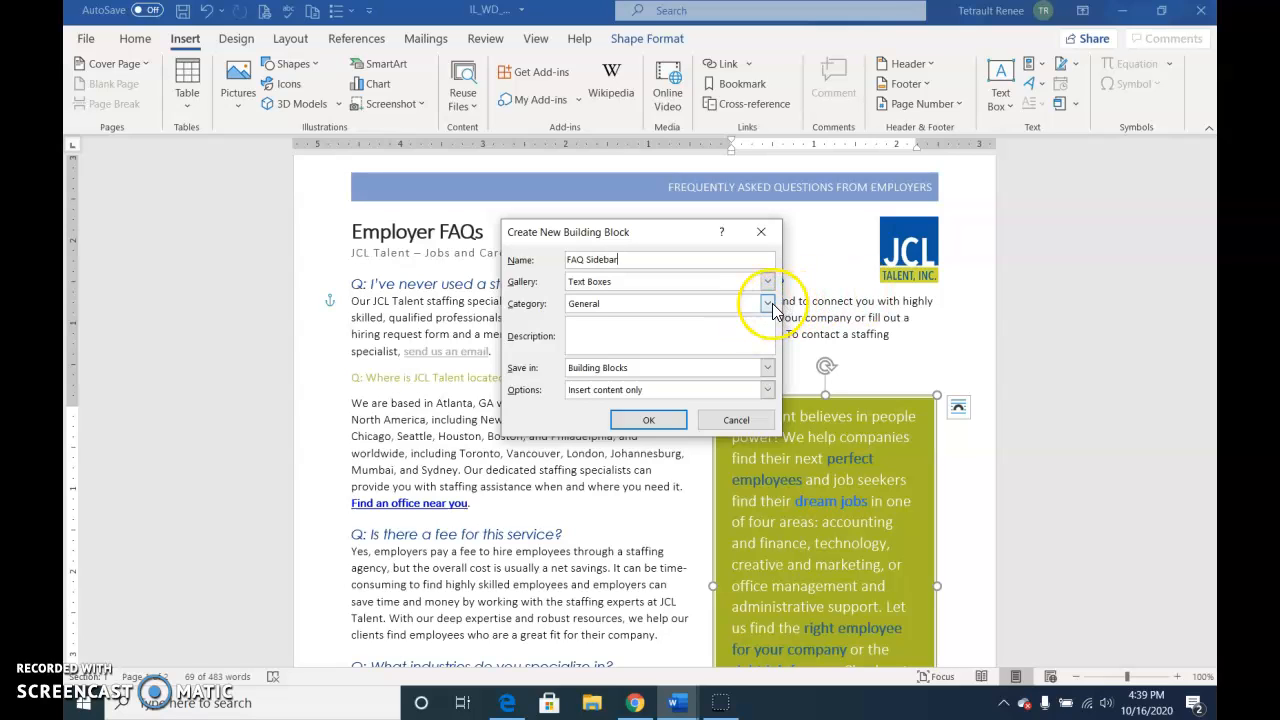
File FAQ Sidebar under a new FAQ category with description 'JCL promo sidebar' and save.
click(767, 303)
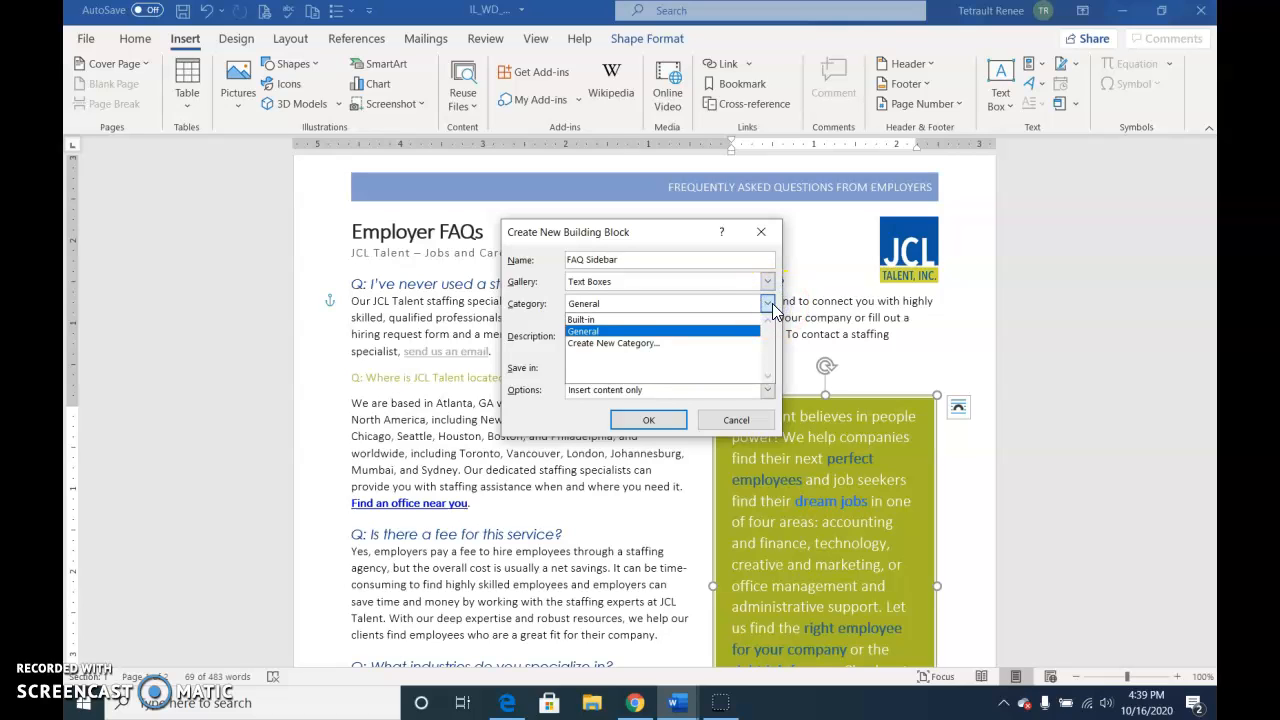
click(613, 343)
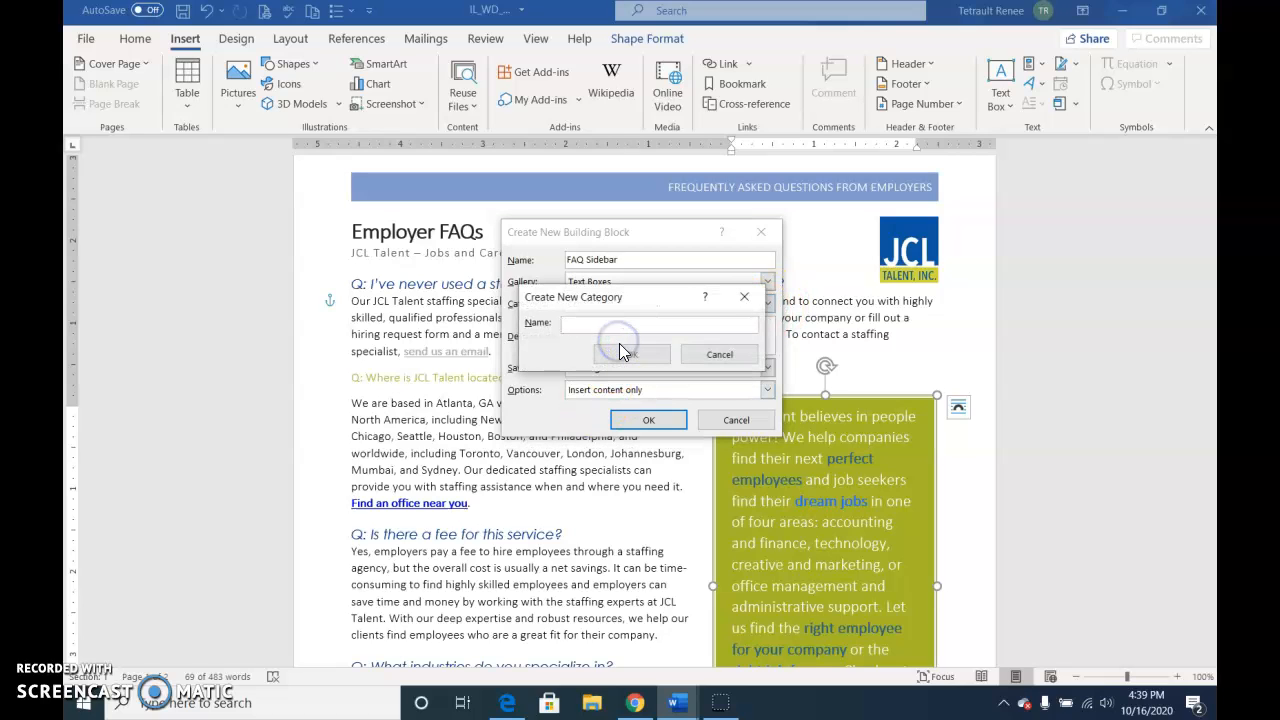
mouse_move(590, 323)
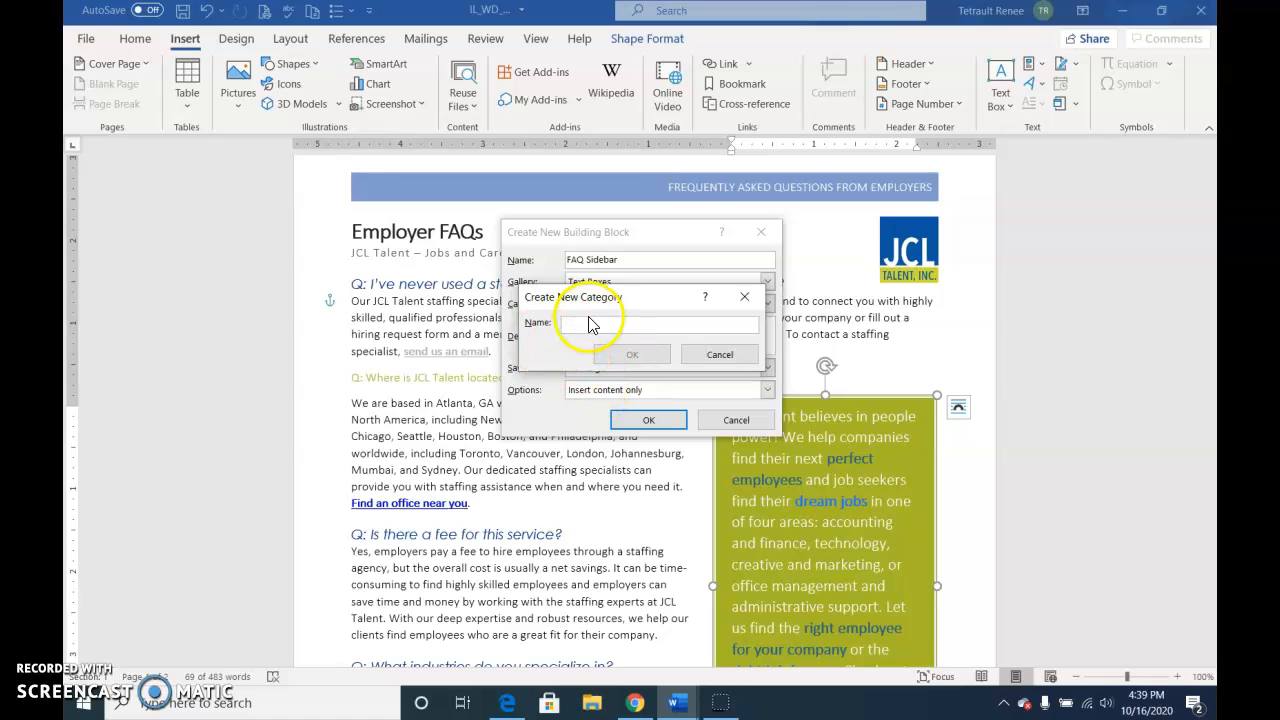
text(FAQ)
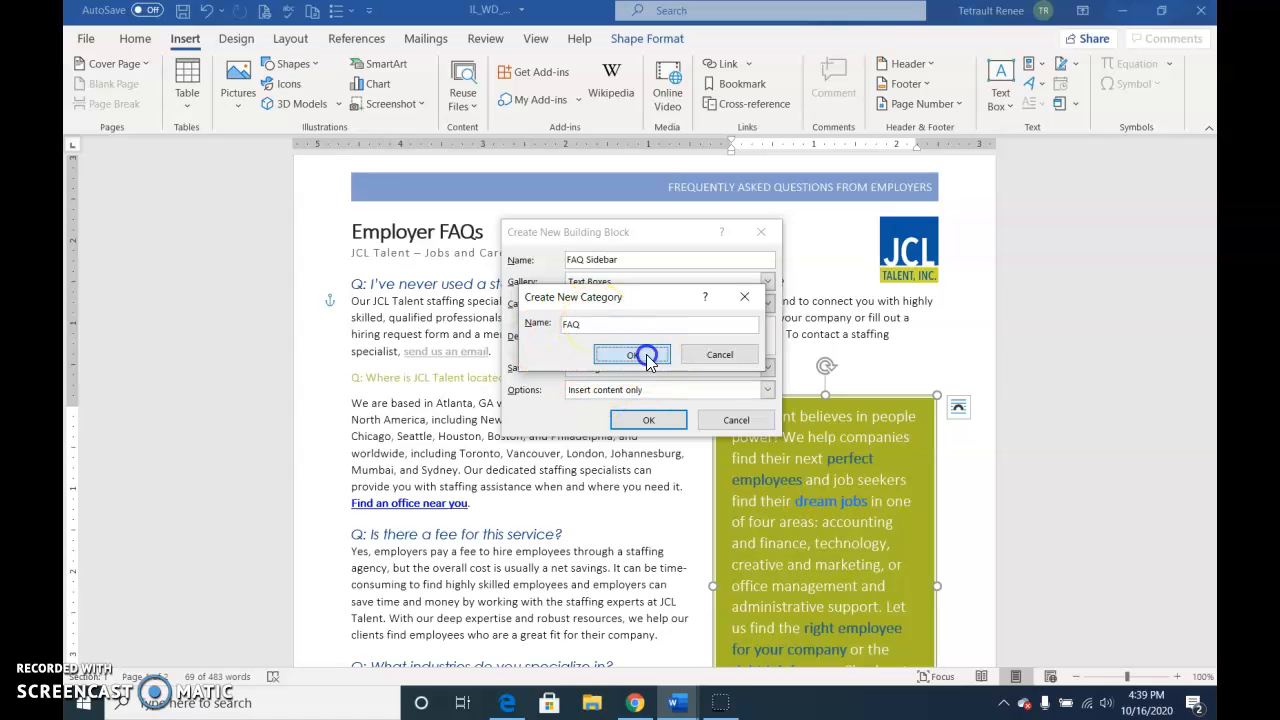
click(632, 354)
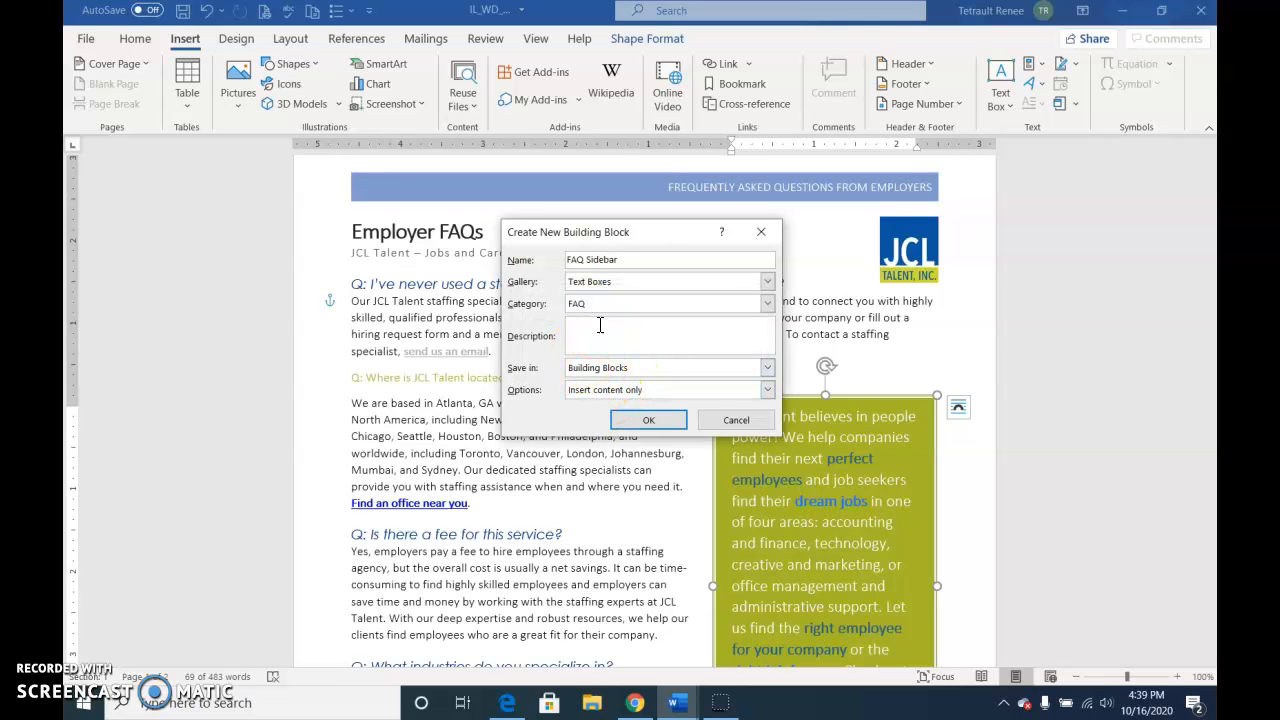
text(JCL promo sidebar)
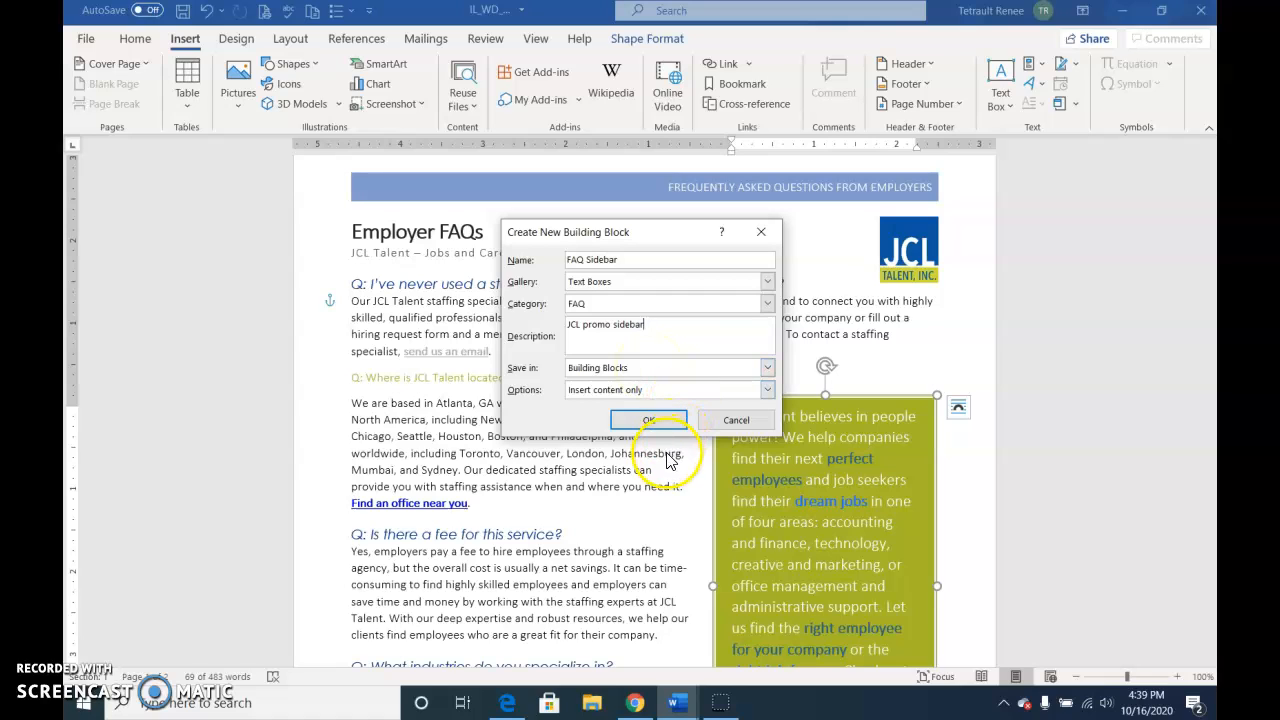
click(648, 420)
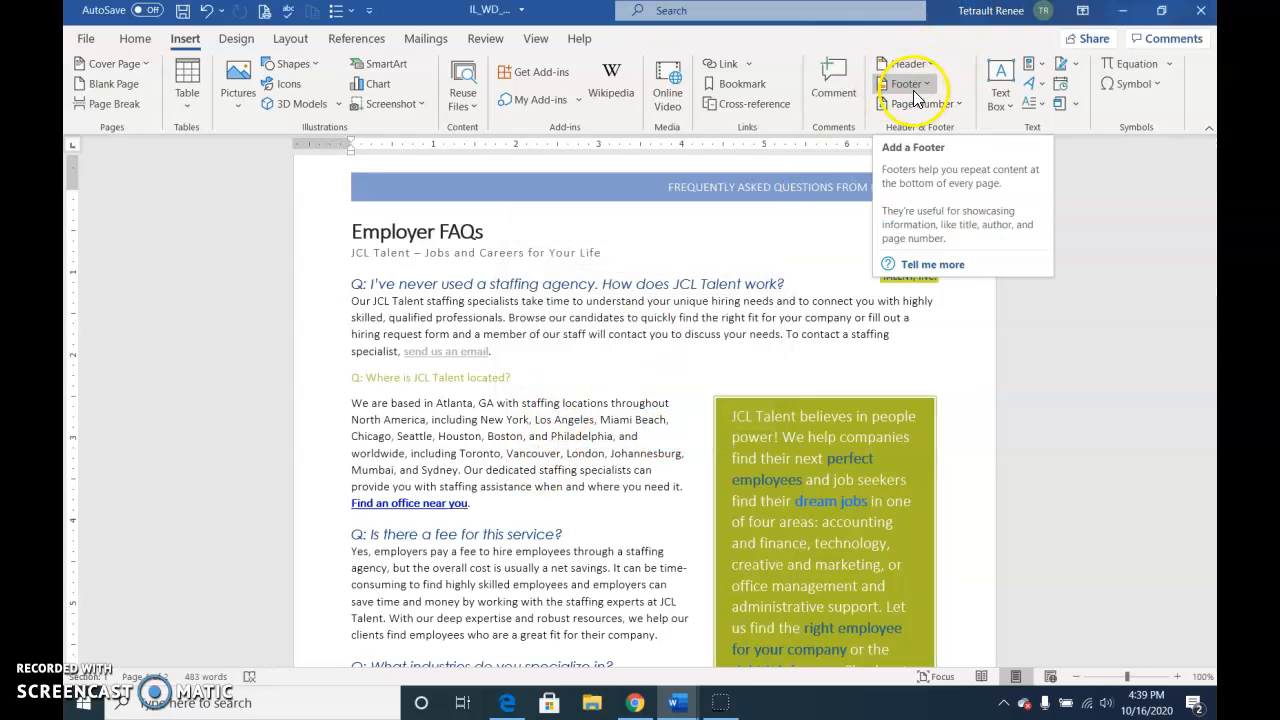
click(1000, 83)
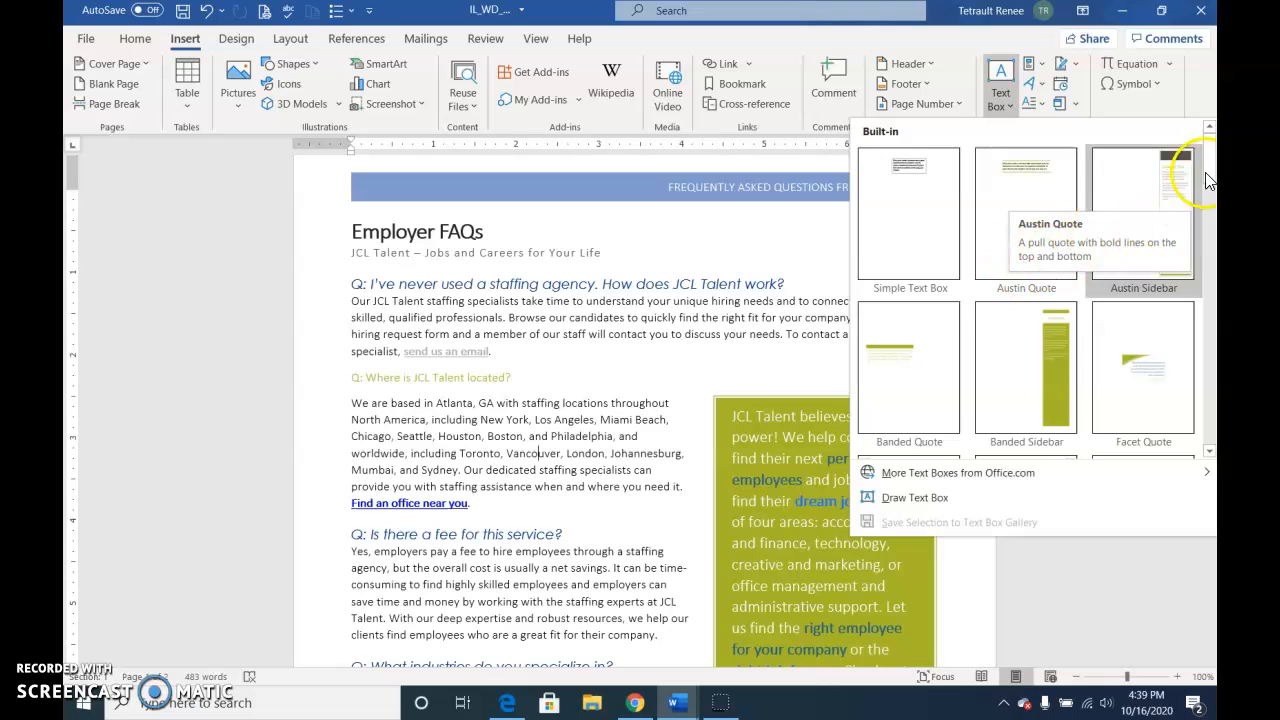
scroll(down, 3)
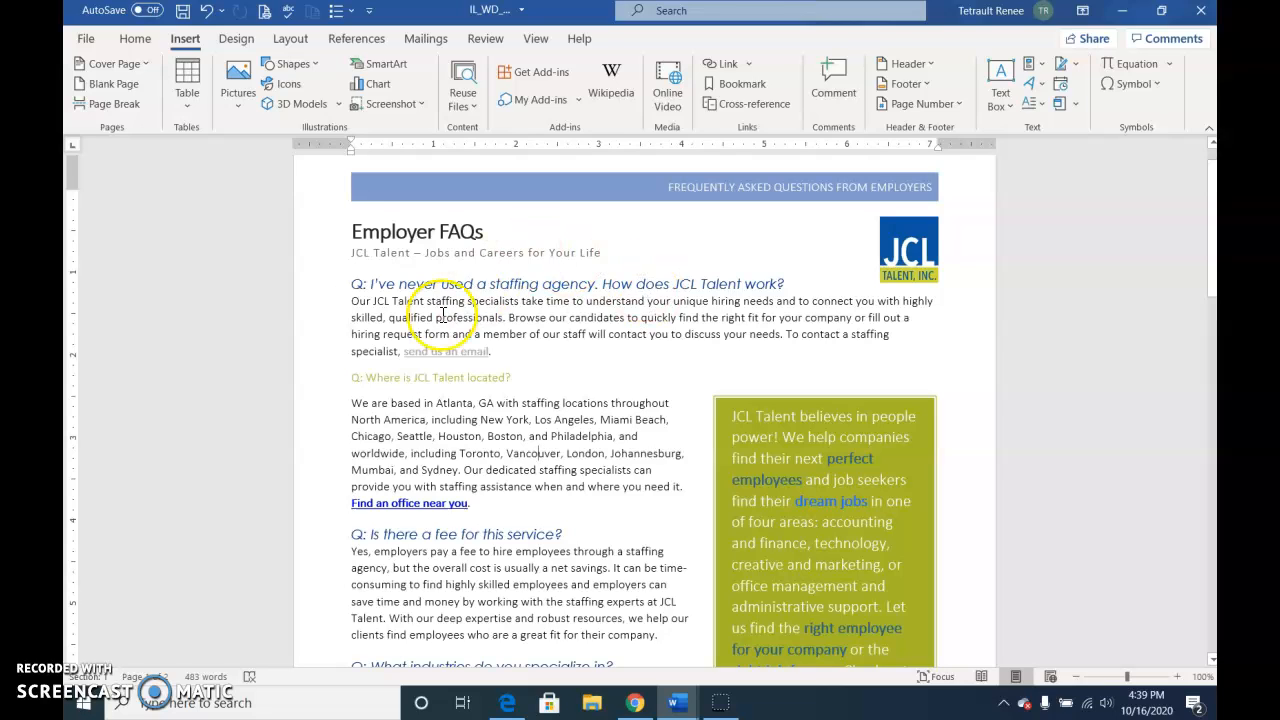
Start saving the timesheet table to the Quick Part Gallery as 'Sample Timesheet'.
scroll(down, 3)
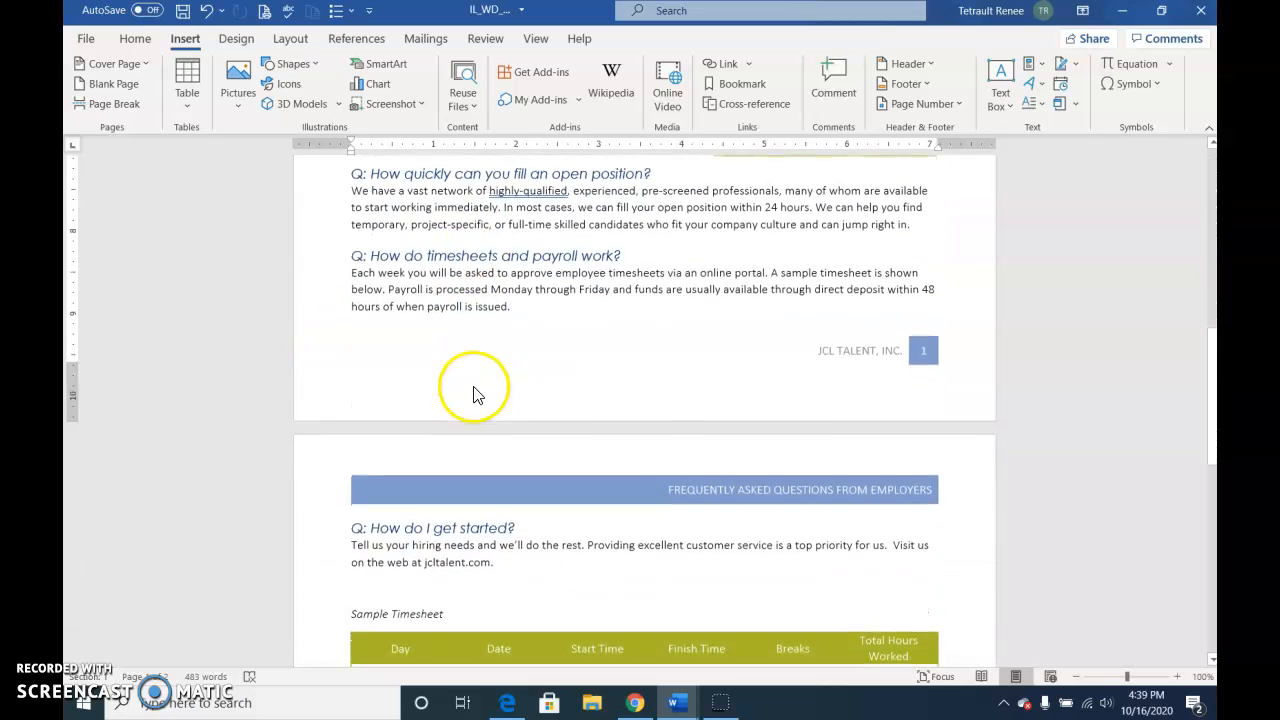
scroll(down, 3)
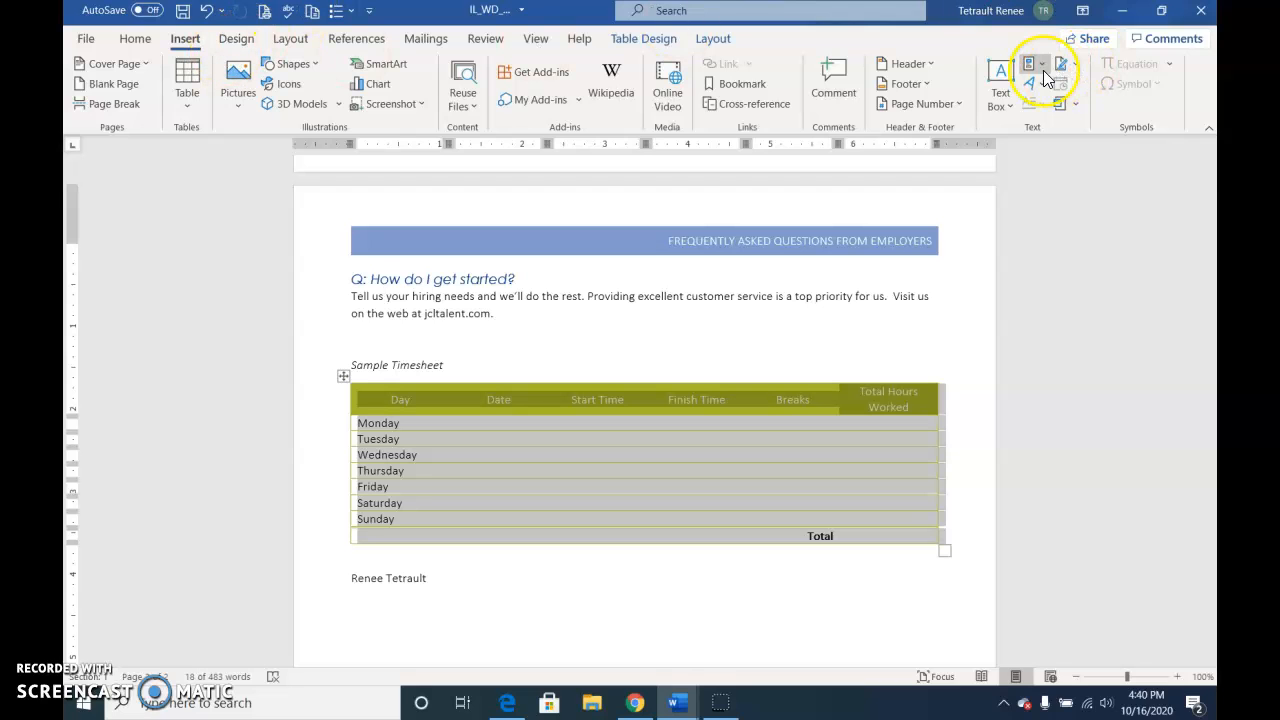
click(1040, 64)
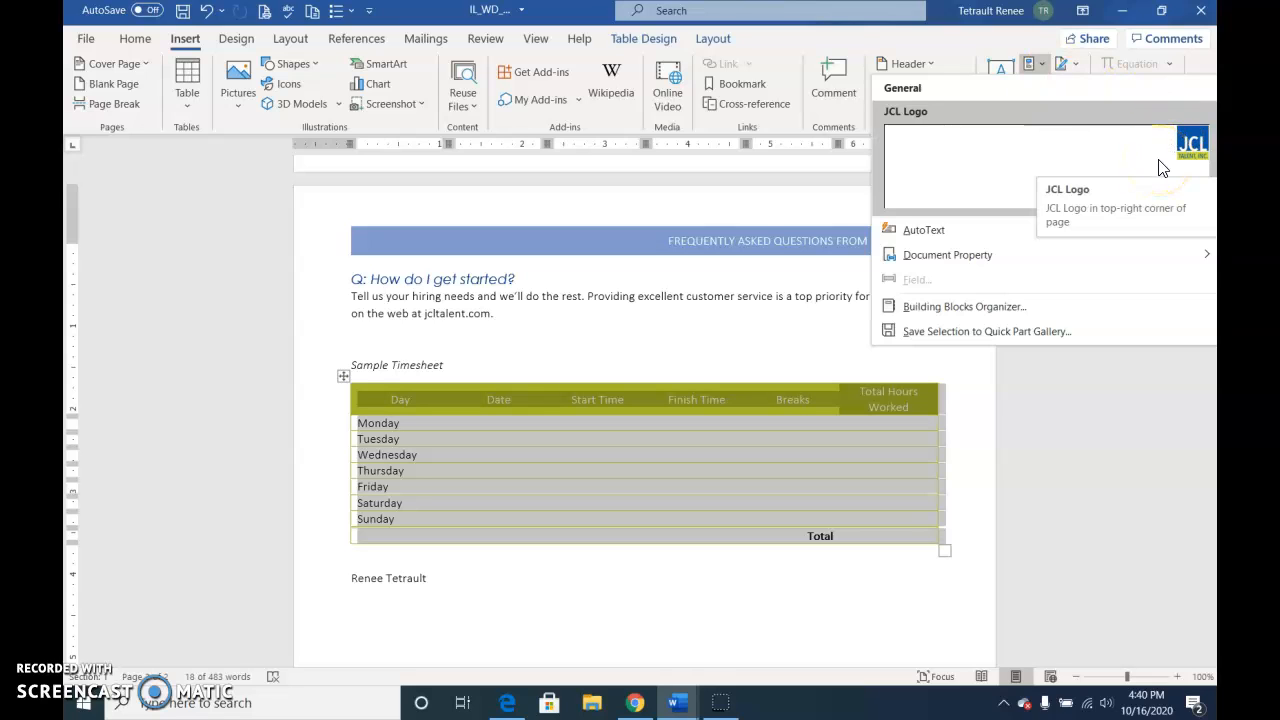
mouse_move(1023, 343)
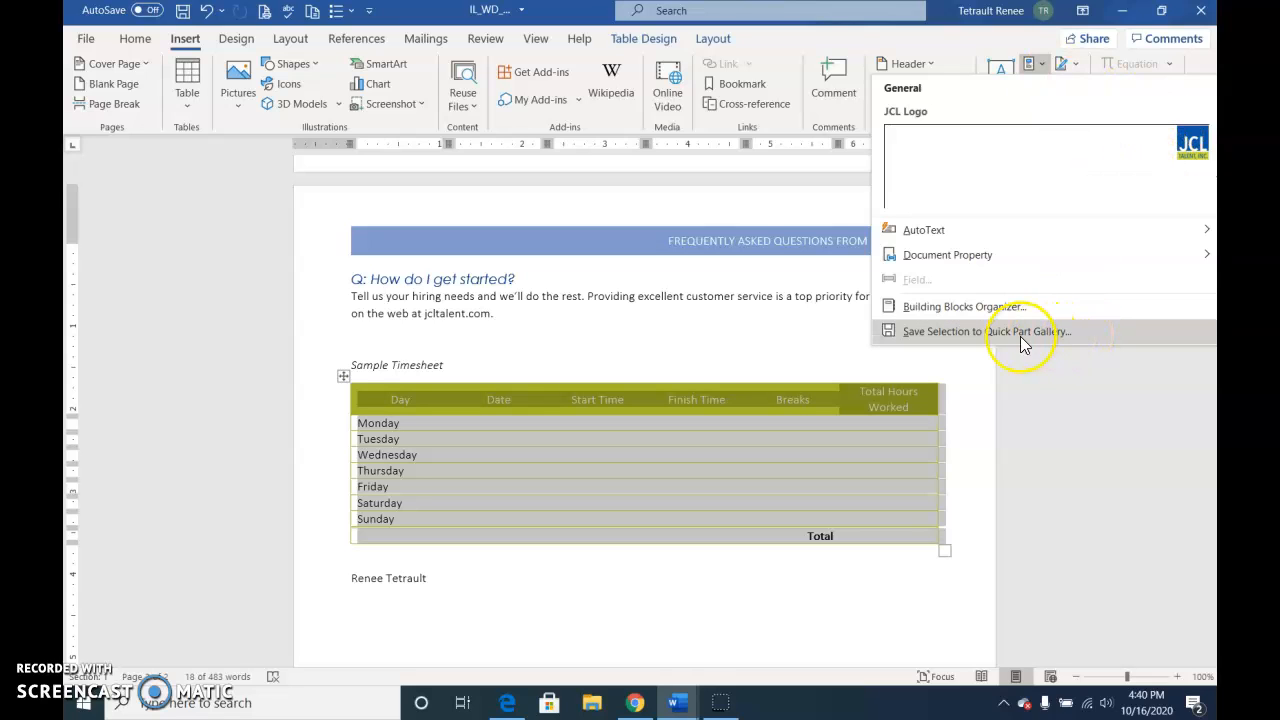
click(978, 331)
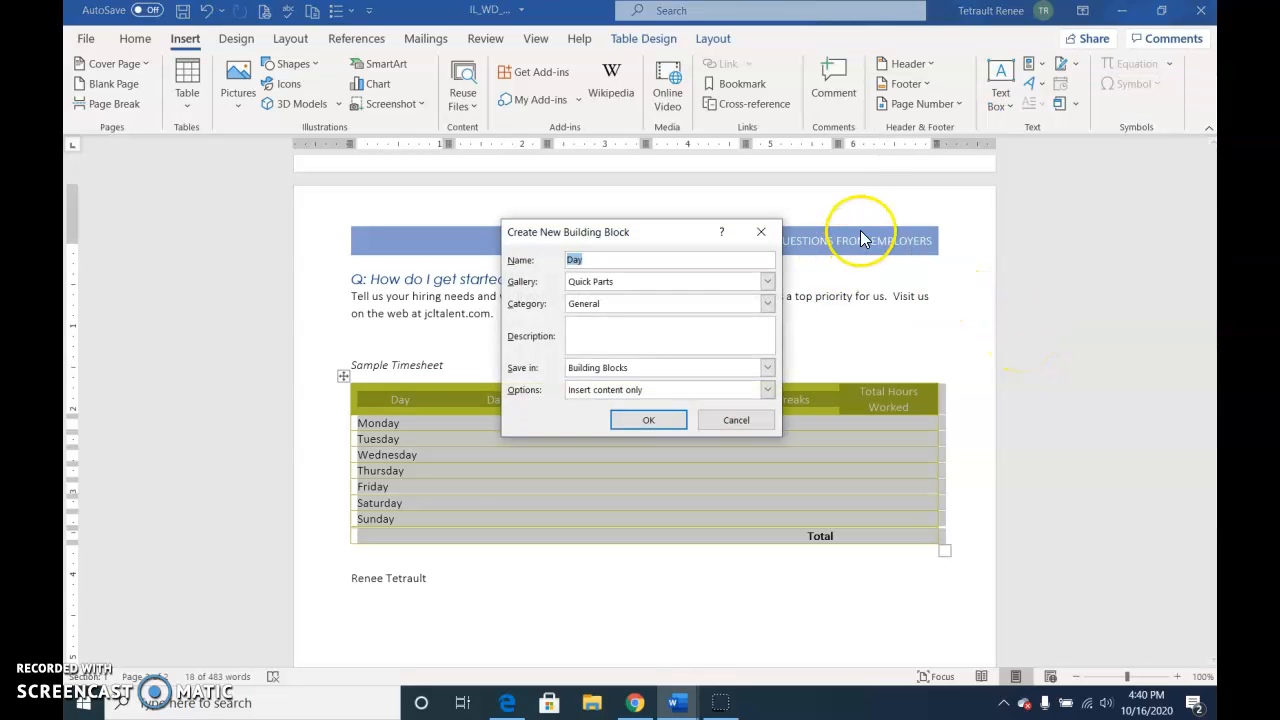
text(Sample)
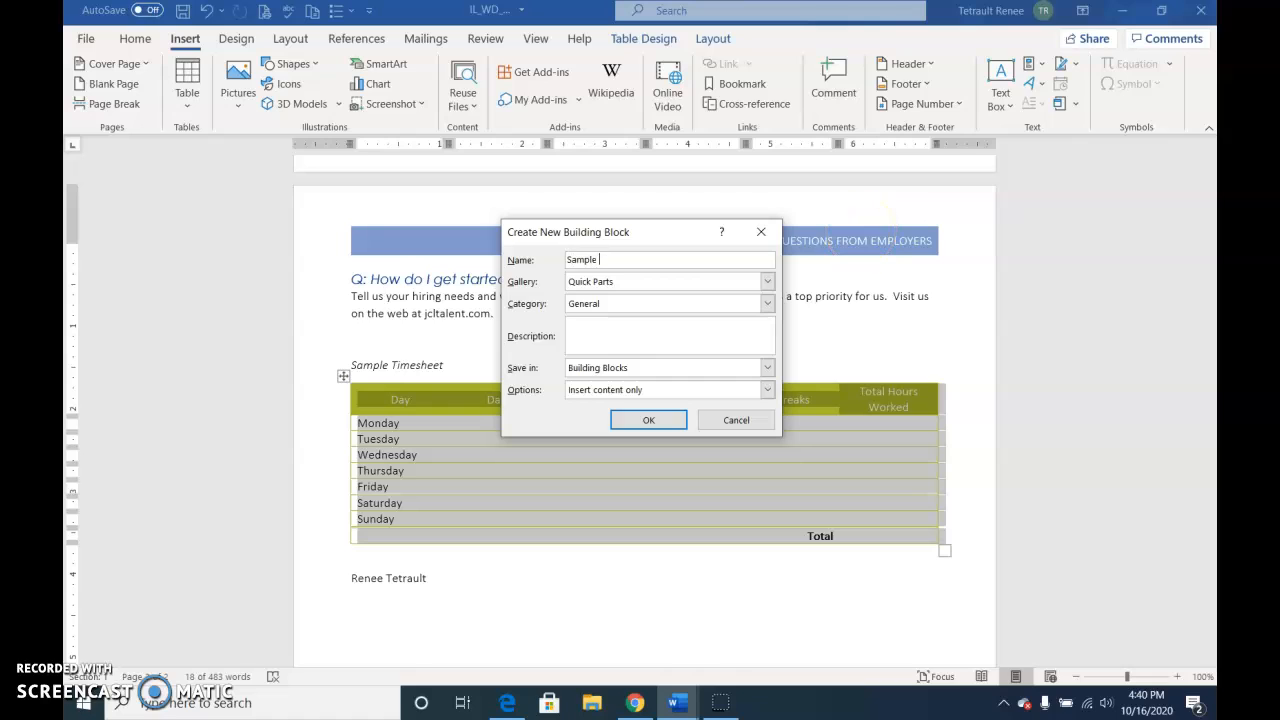
text(Timesheet)
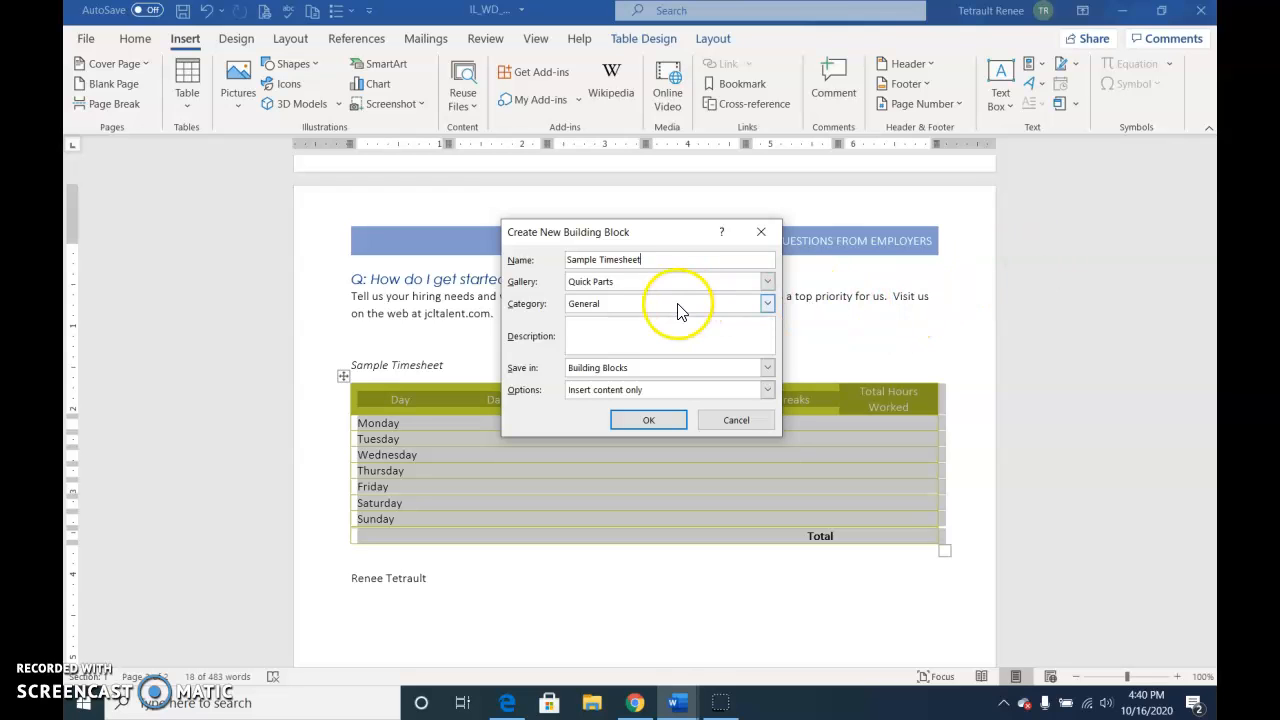
Create a new FAQ category for the Sample Timesheet block and save it.
click(766, 303)
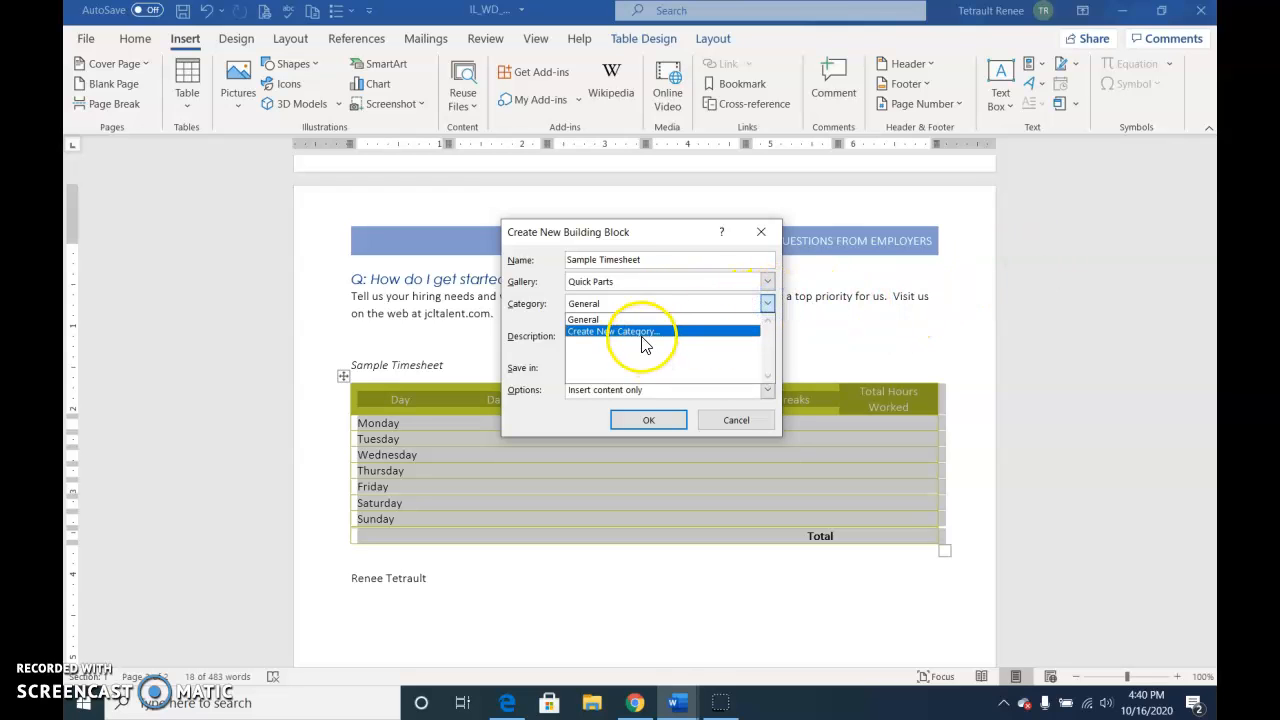
click(613, 331)
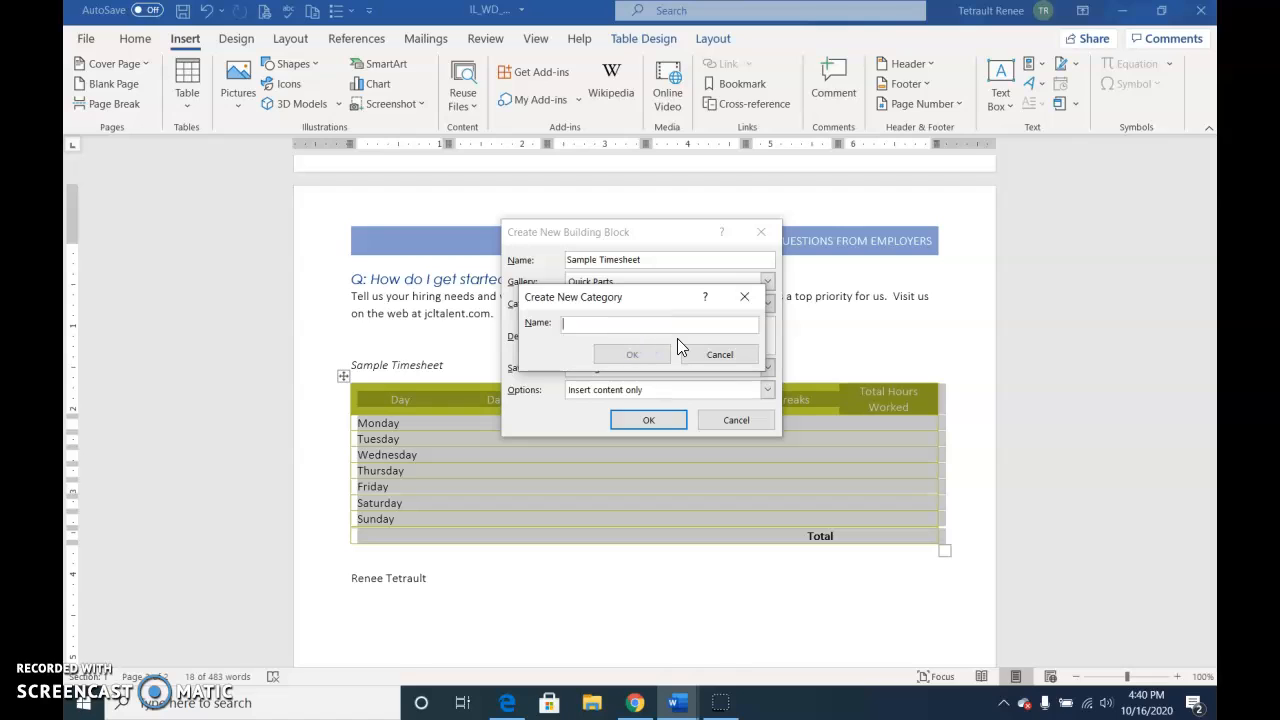
text(FAQ)
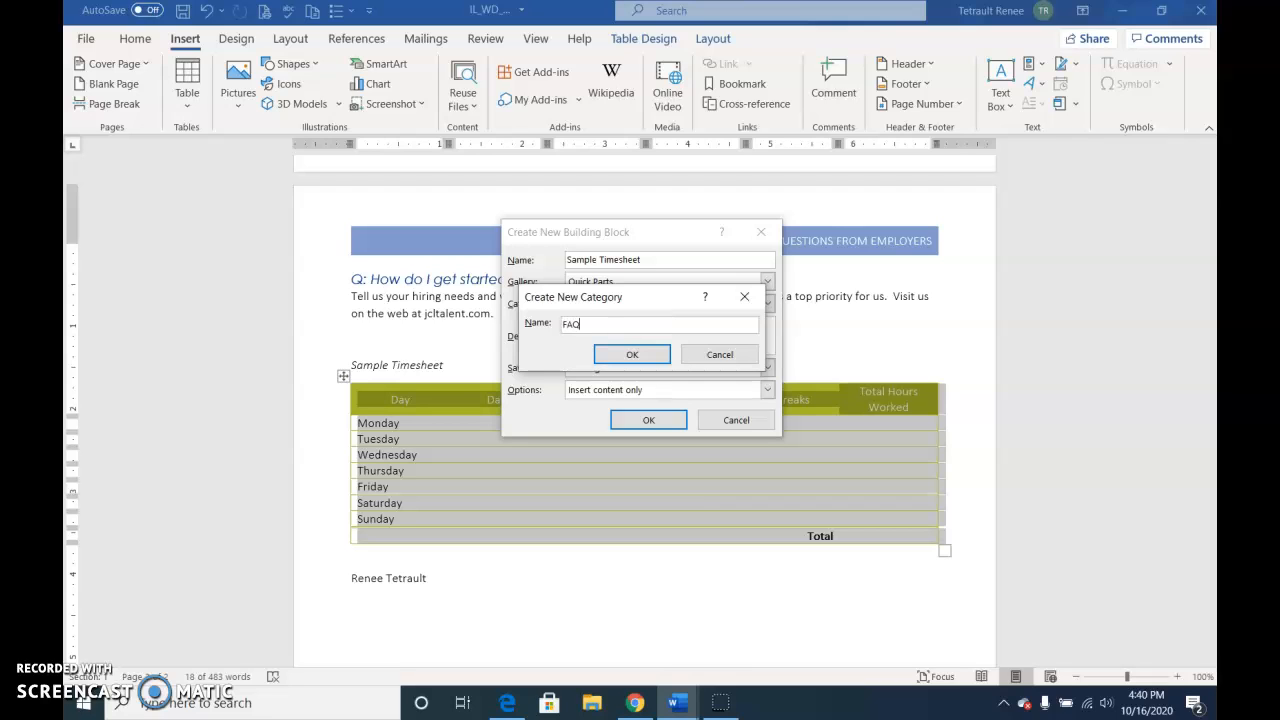
click(631, 354)
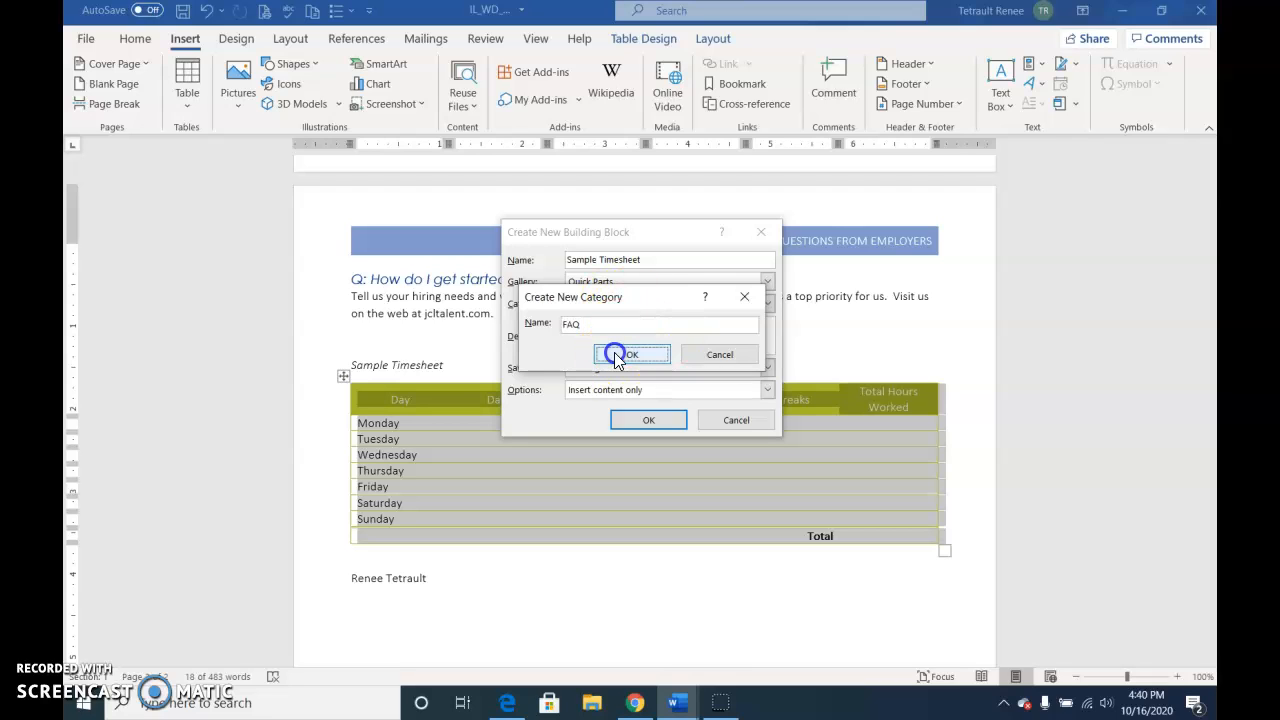
click(630, 354)
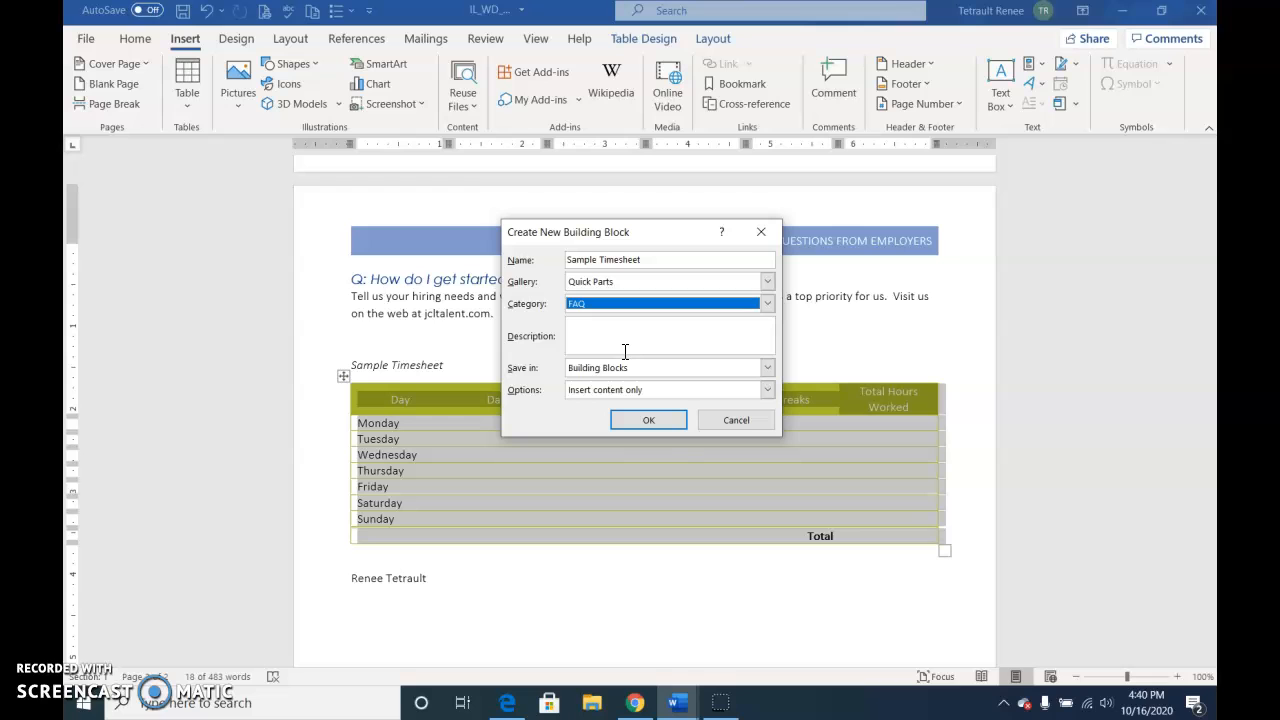
click(648, 419)
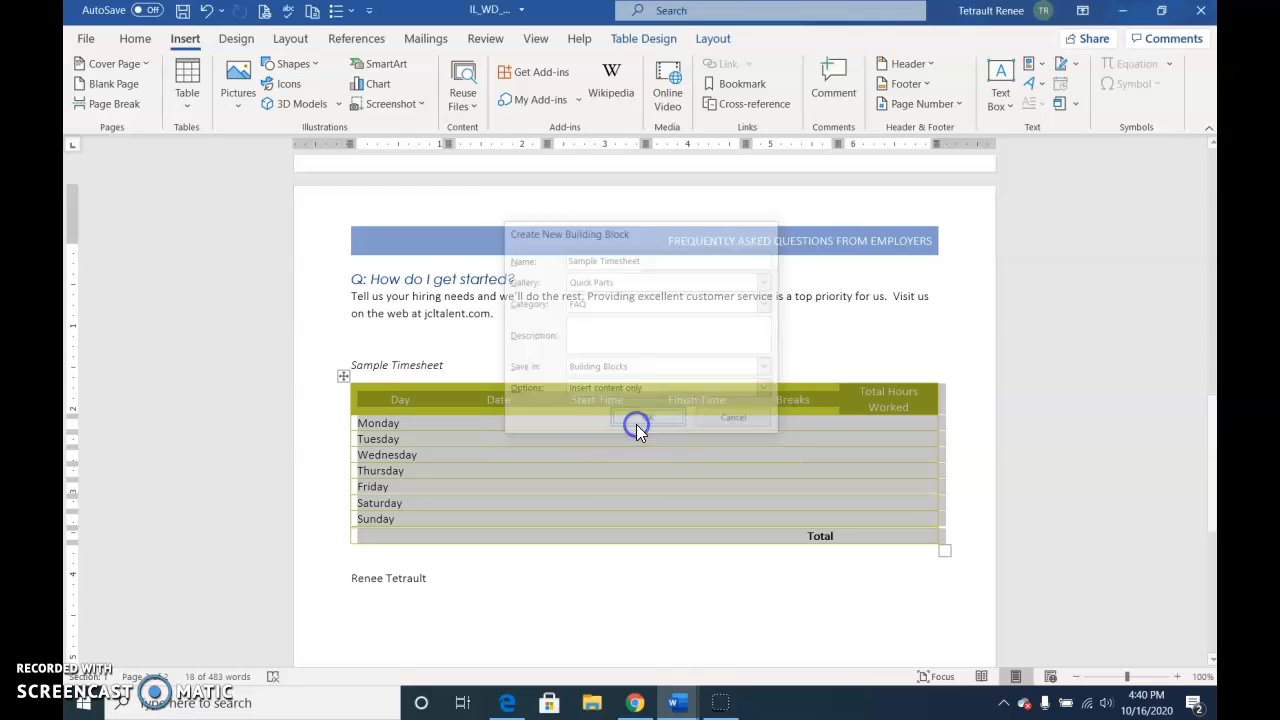
click(645, 418)
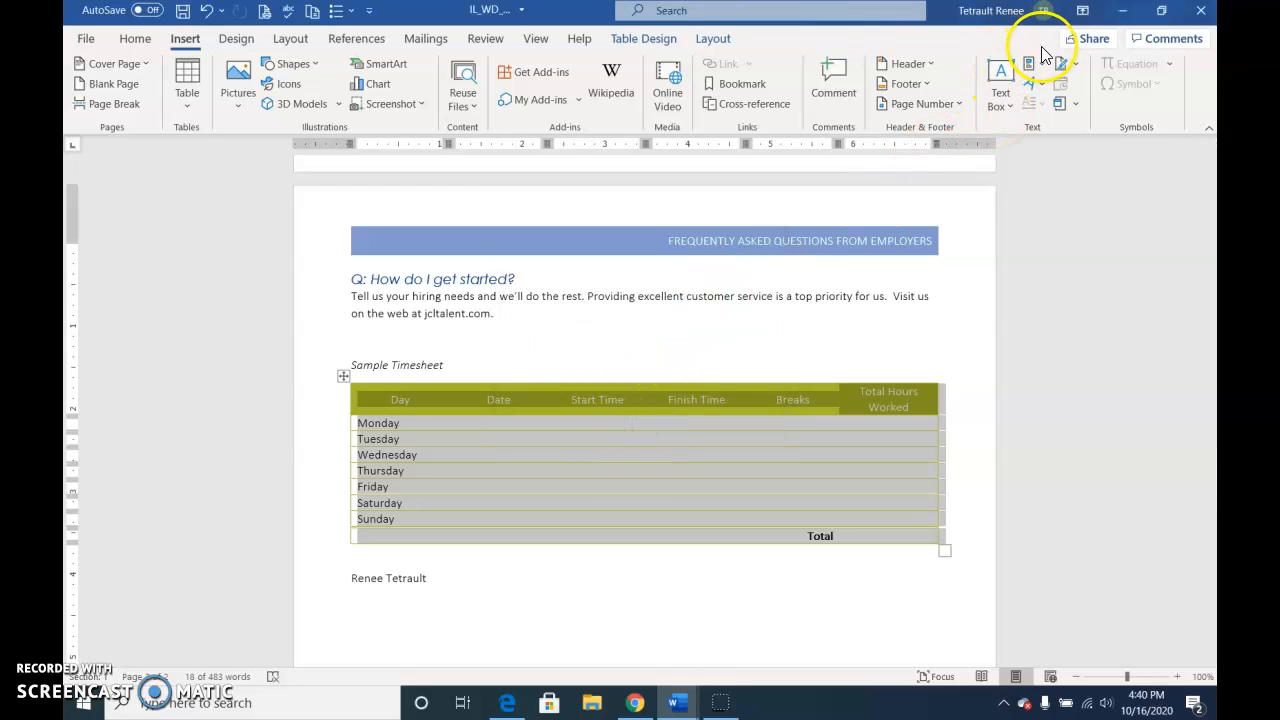
click(1029, 64)
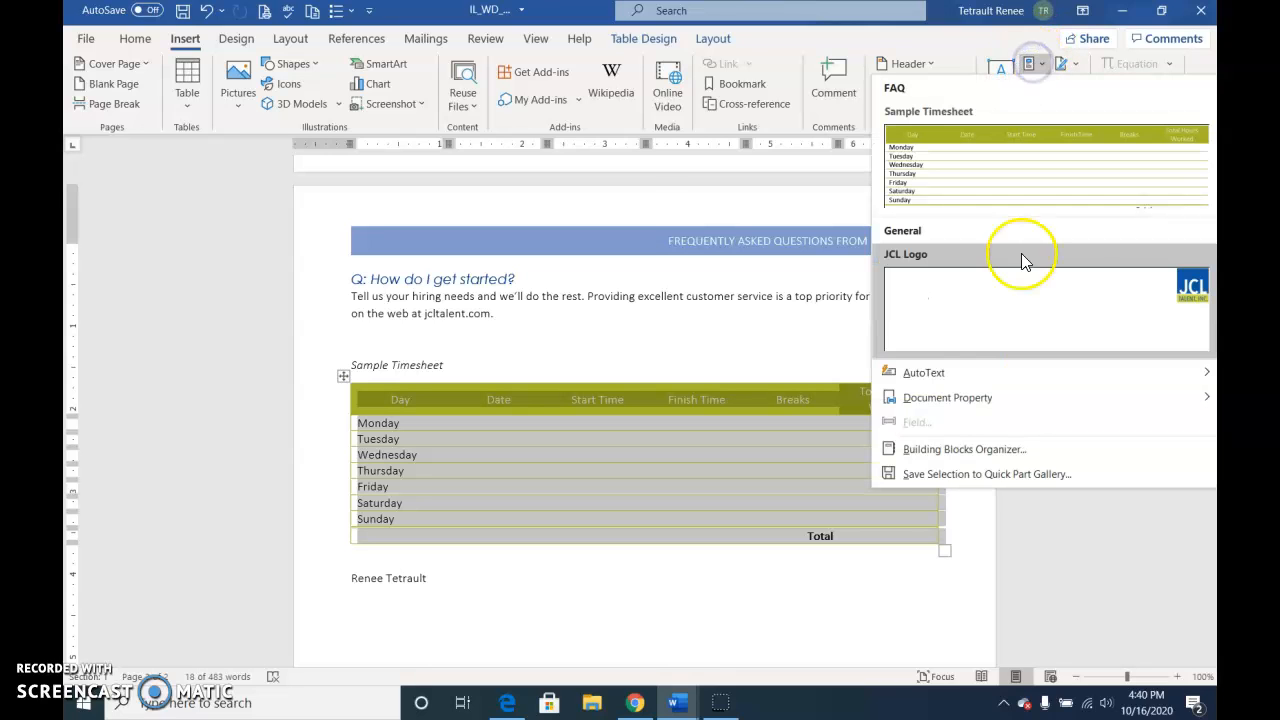
mouse_move(475, 463)
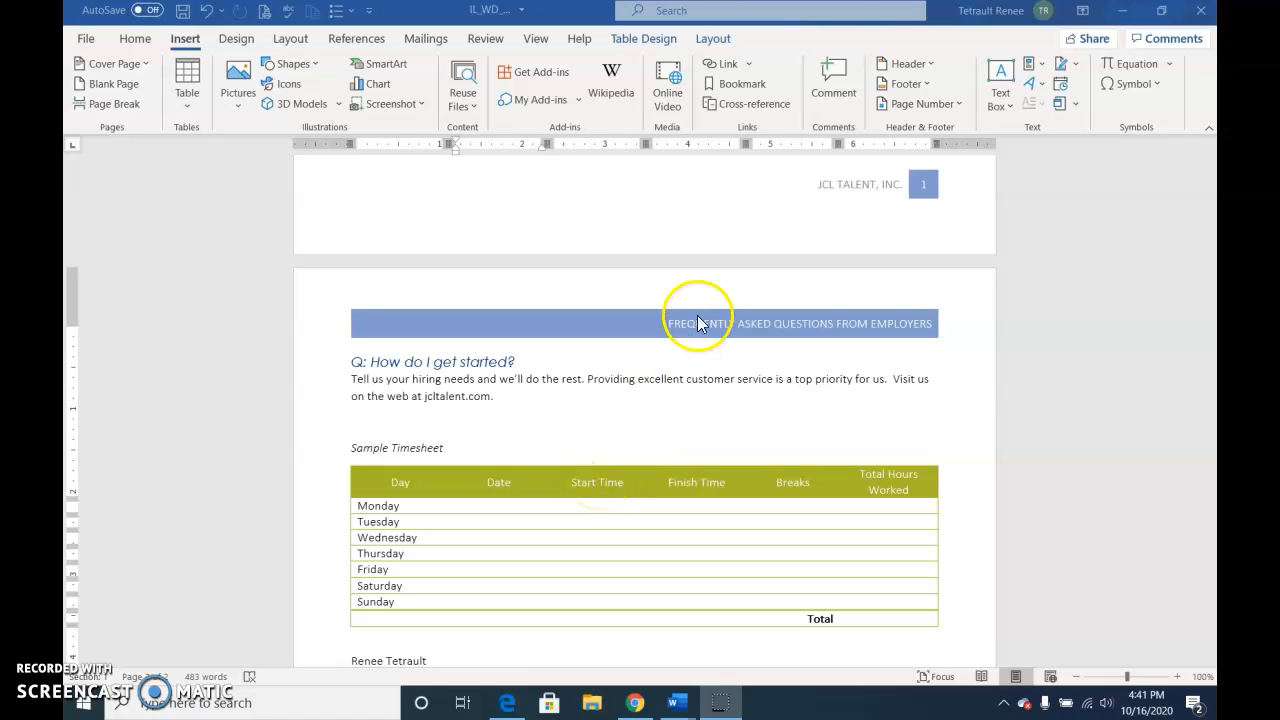
mouse_move(706, 335)
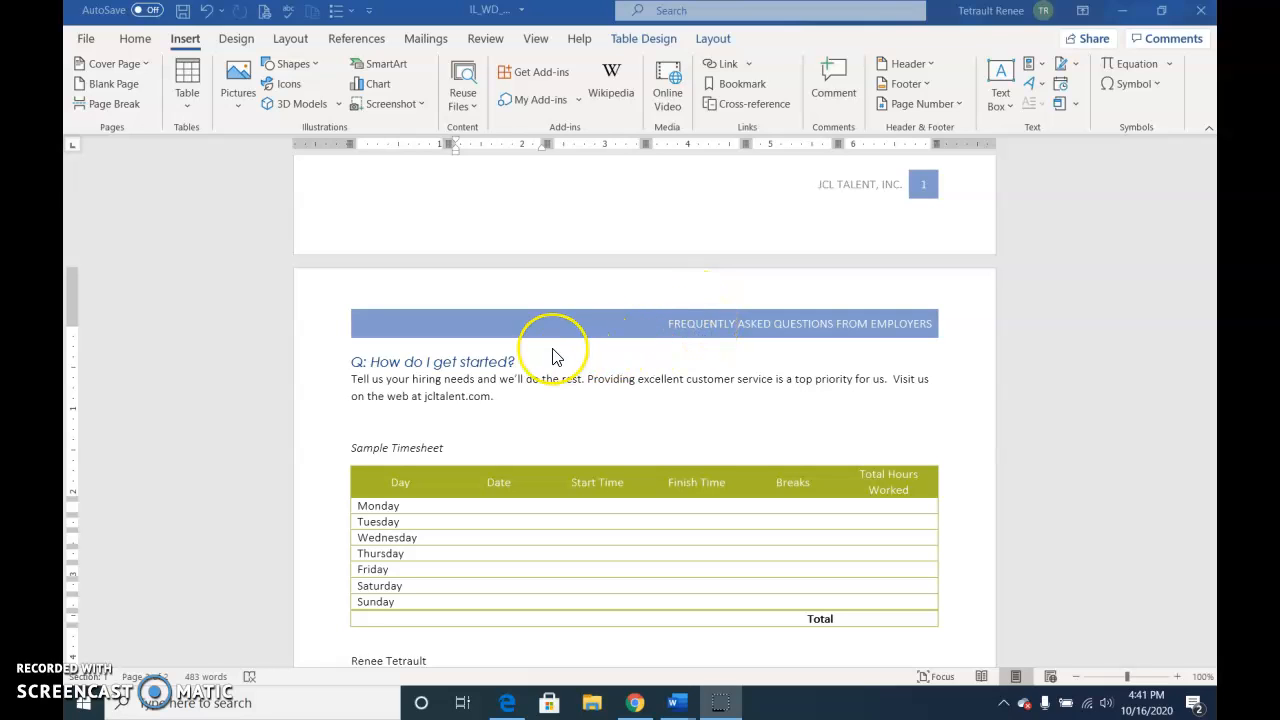
mouse_move(463, 350)
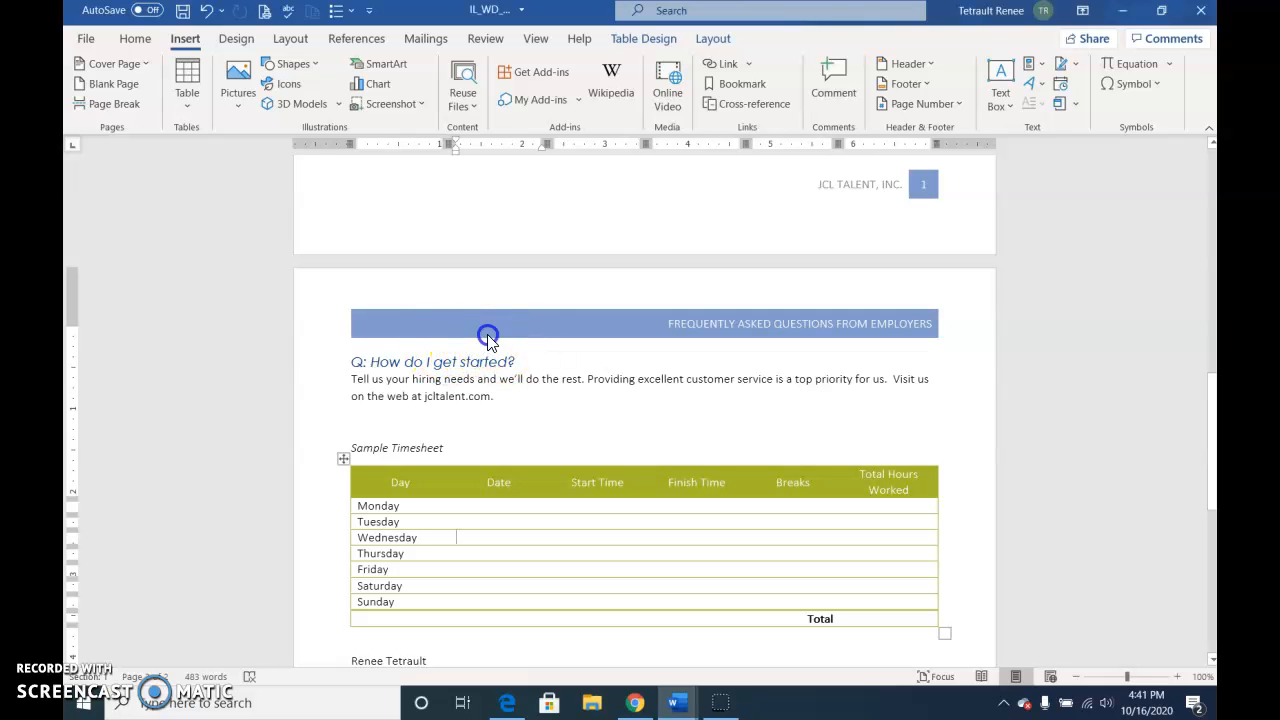
Save the blue FAQ banner header to the Header gallery under the name 'FAQ Header'.
double_click(487, 335)
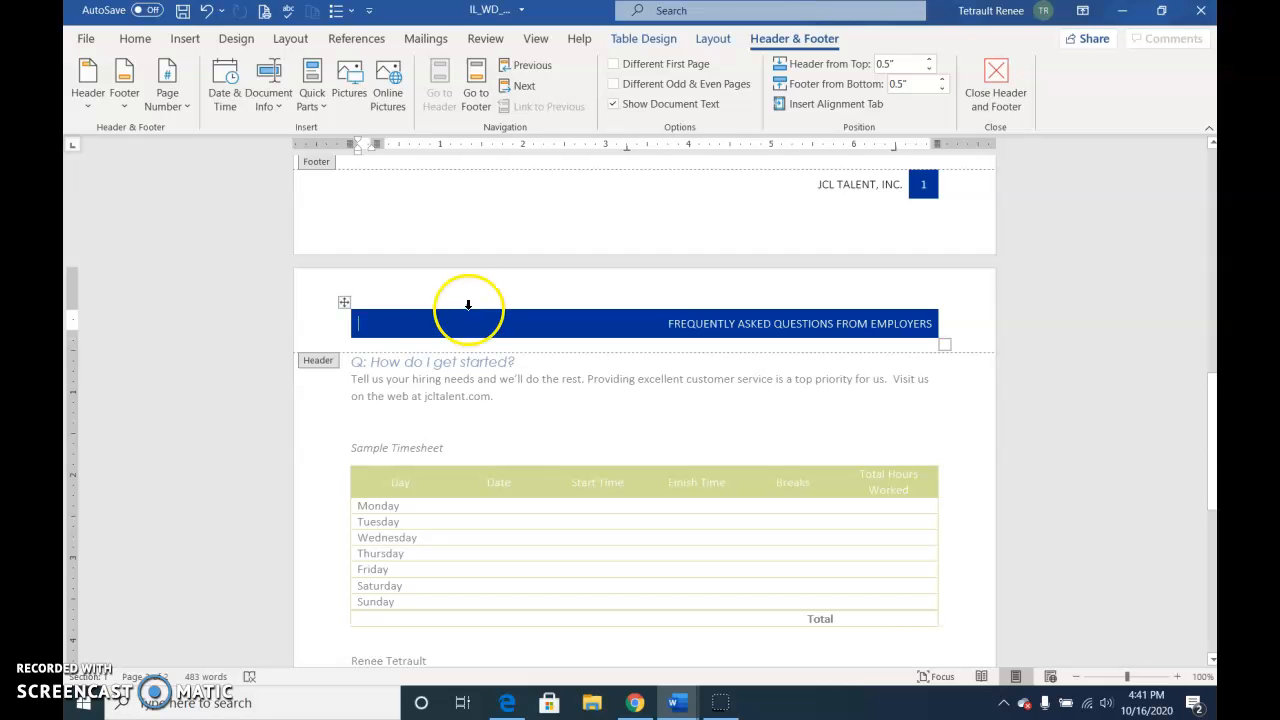
mouse_move(347, 302)
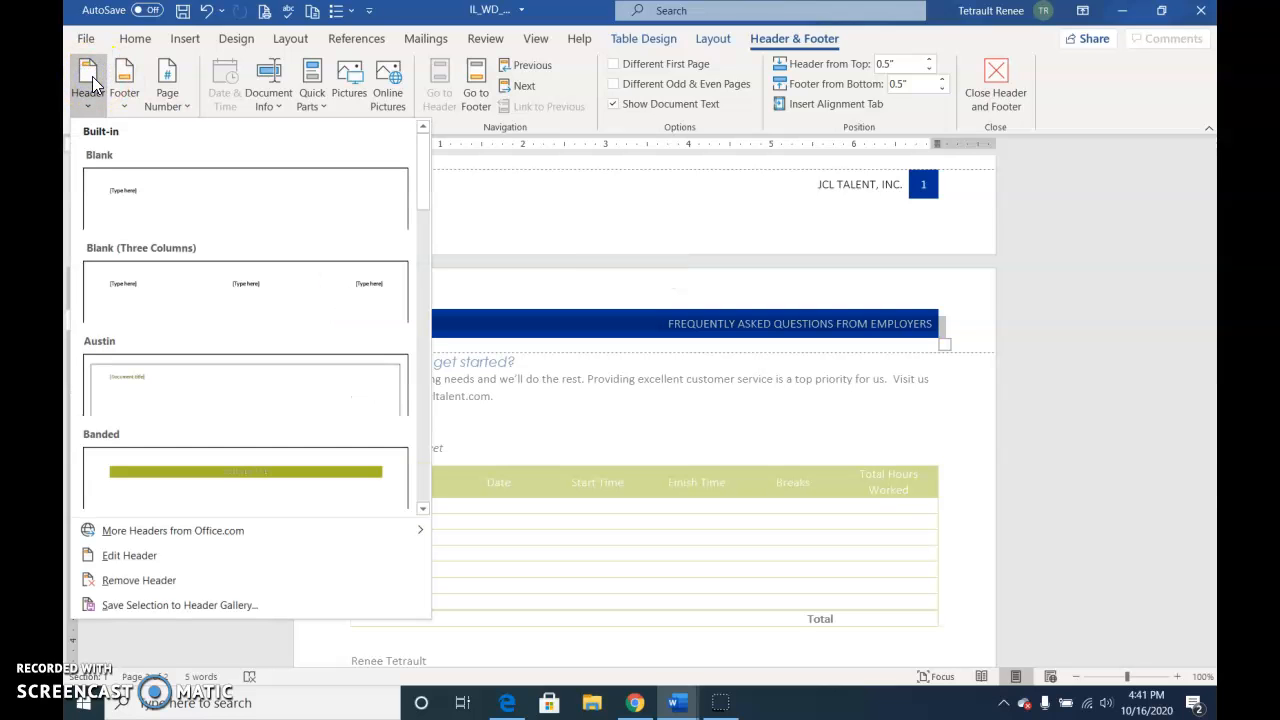
mouse_move(222, 607)
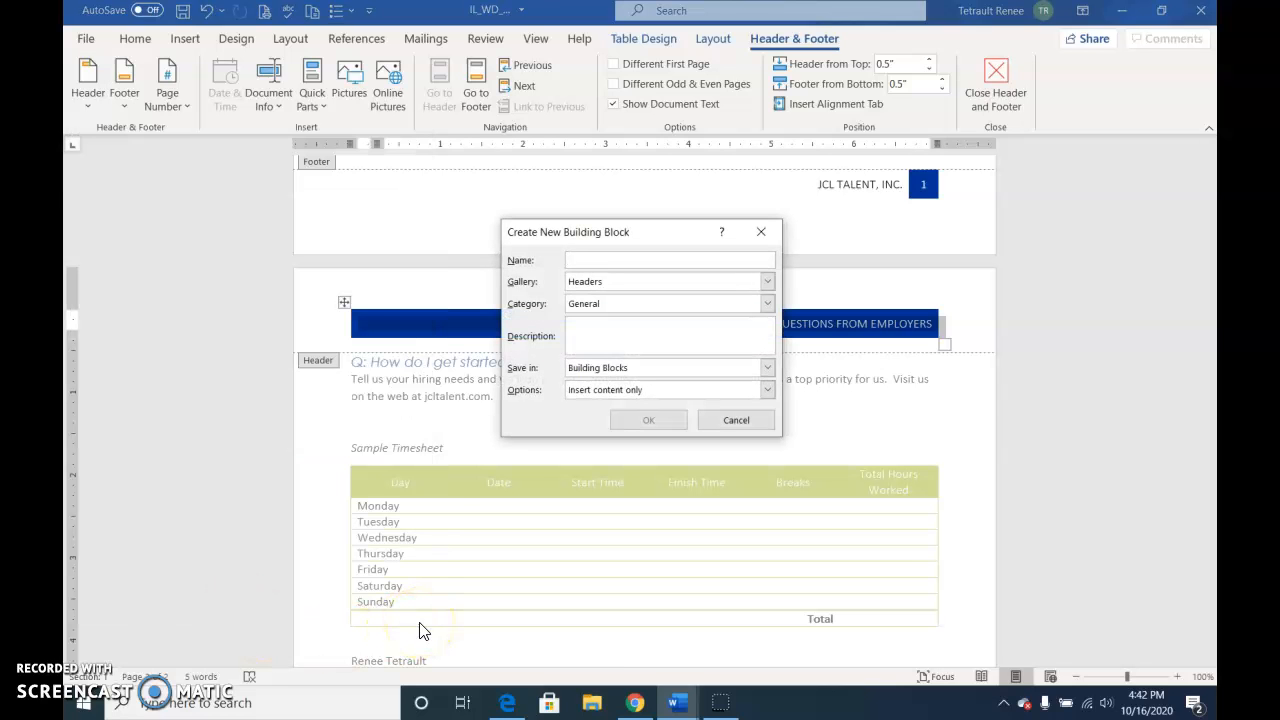
text(FAQ H)
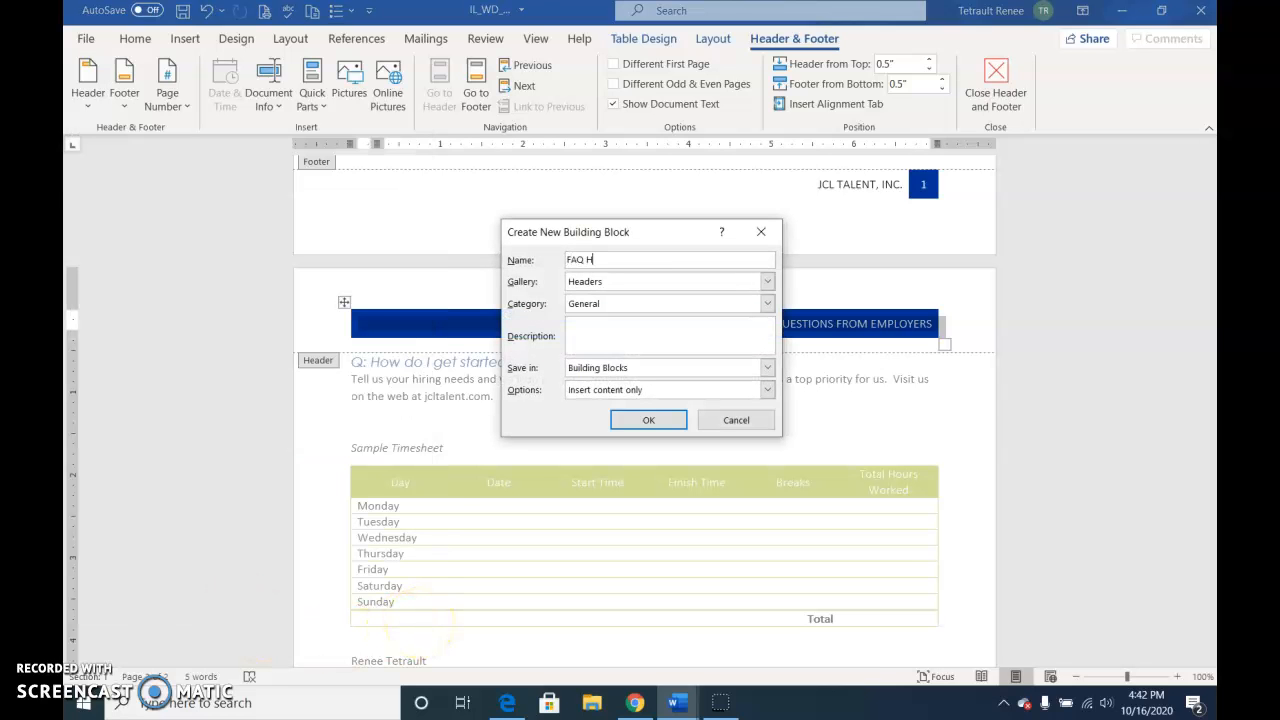
text(eader)
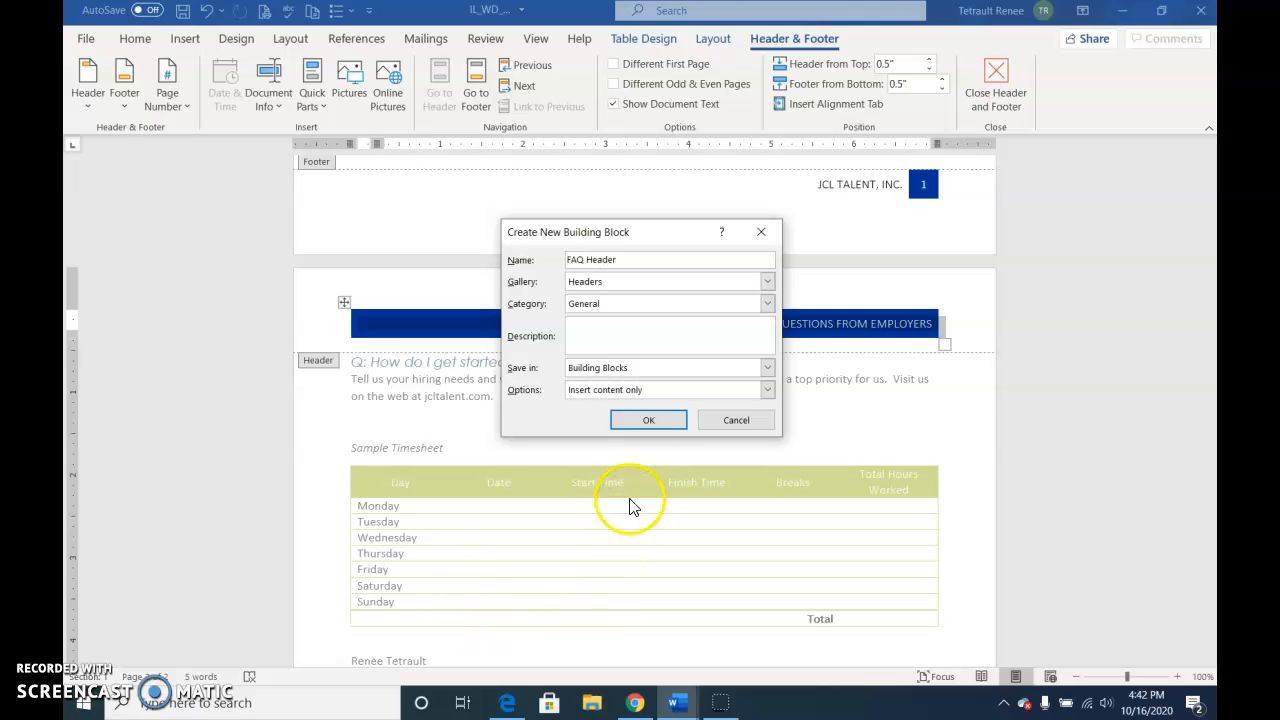
click(648, 420)
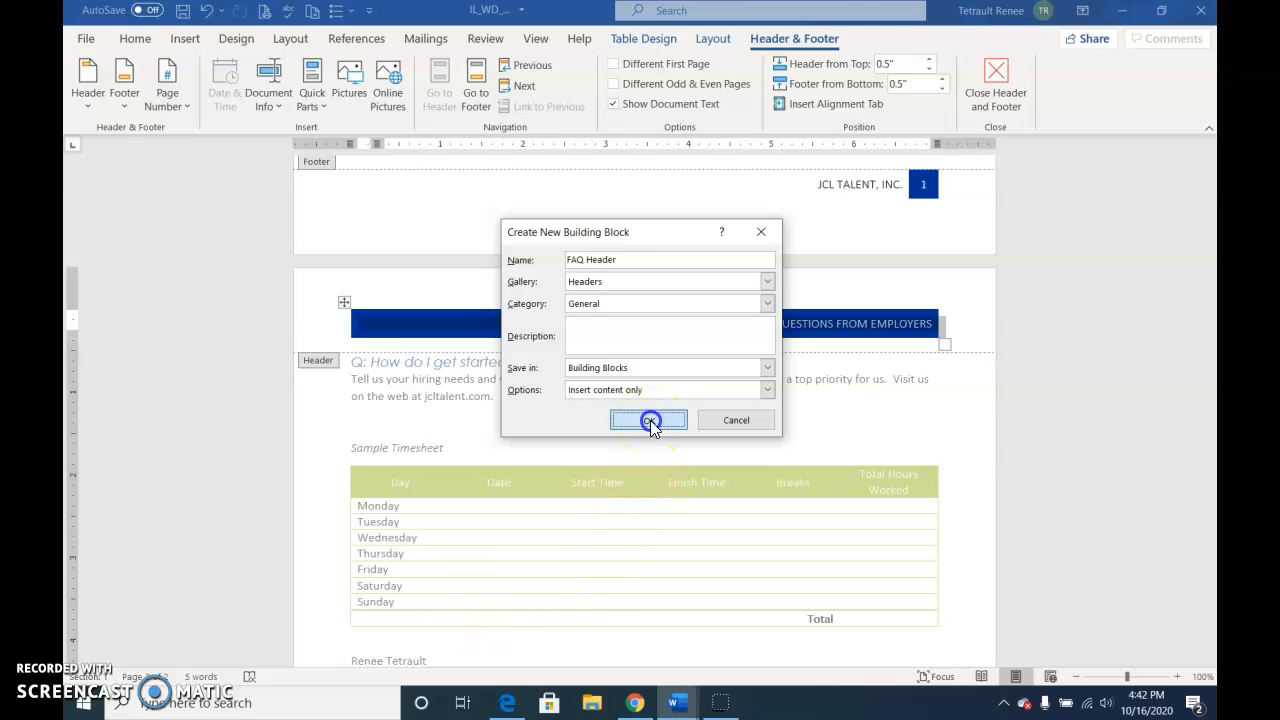
click(648, 420)
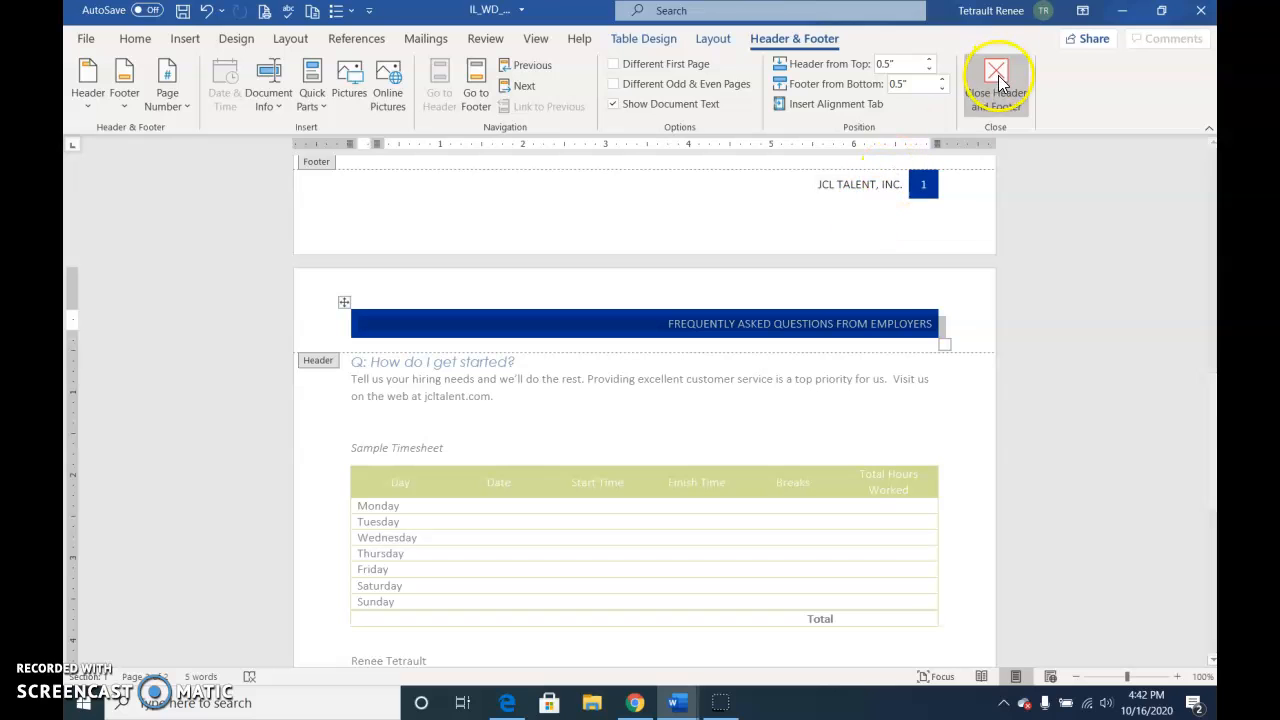
mouse_move(124, 80)
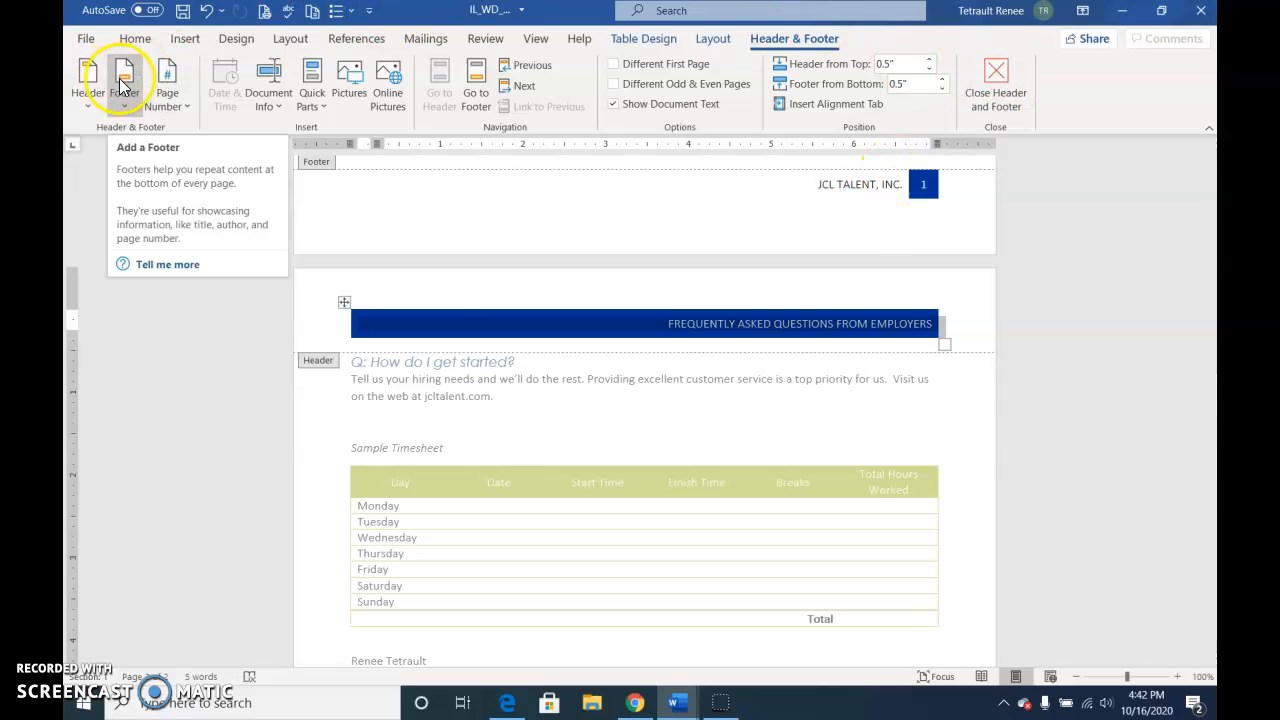
Save the JCL TALENT, INC. footer to the Footer gallery as 'FAQ Footer', then close the footer.
click(120, 85)
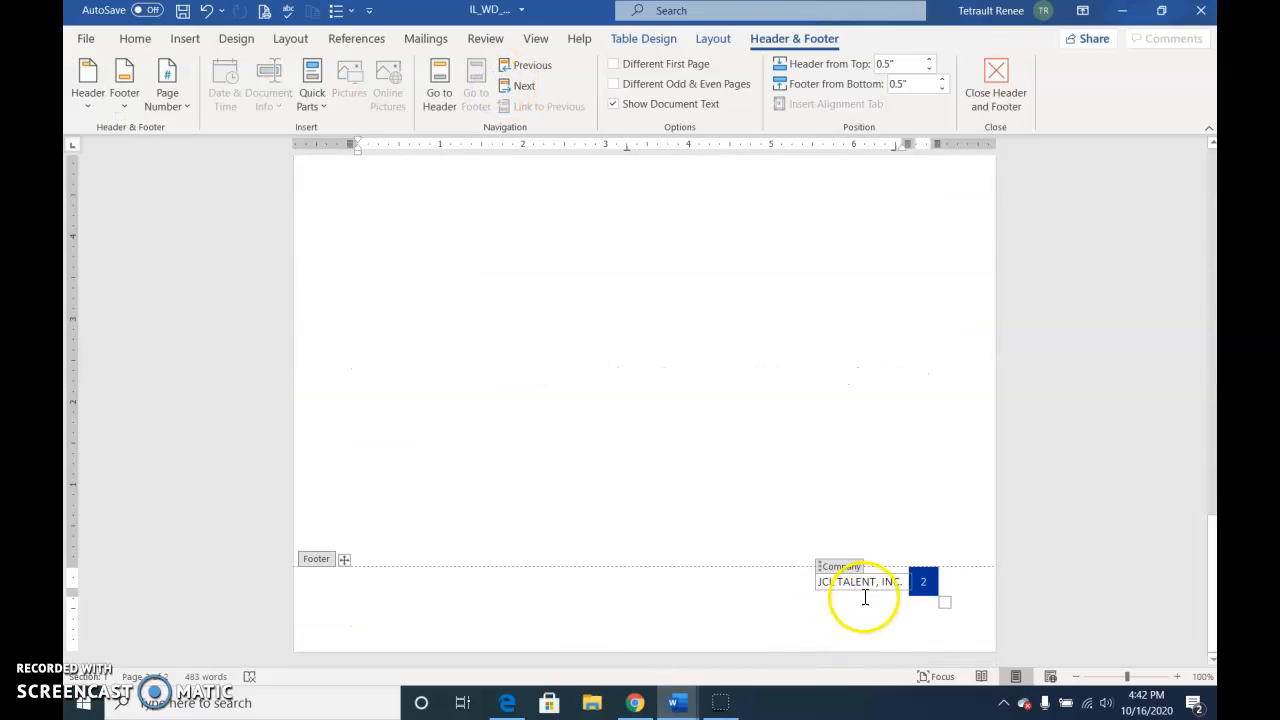
click(344, 559)
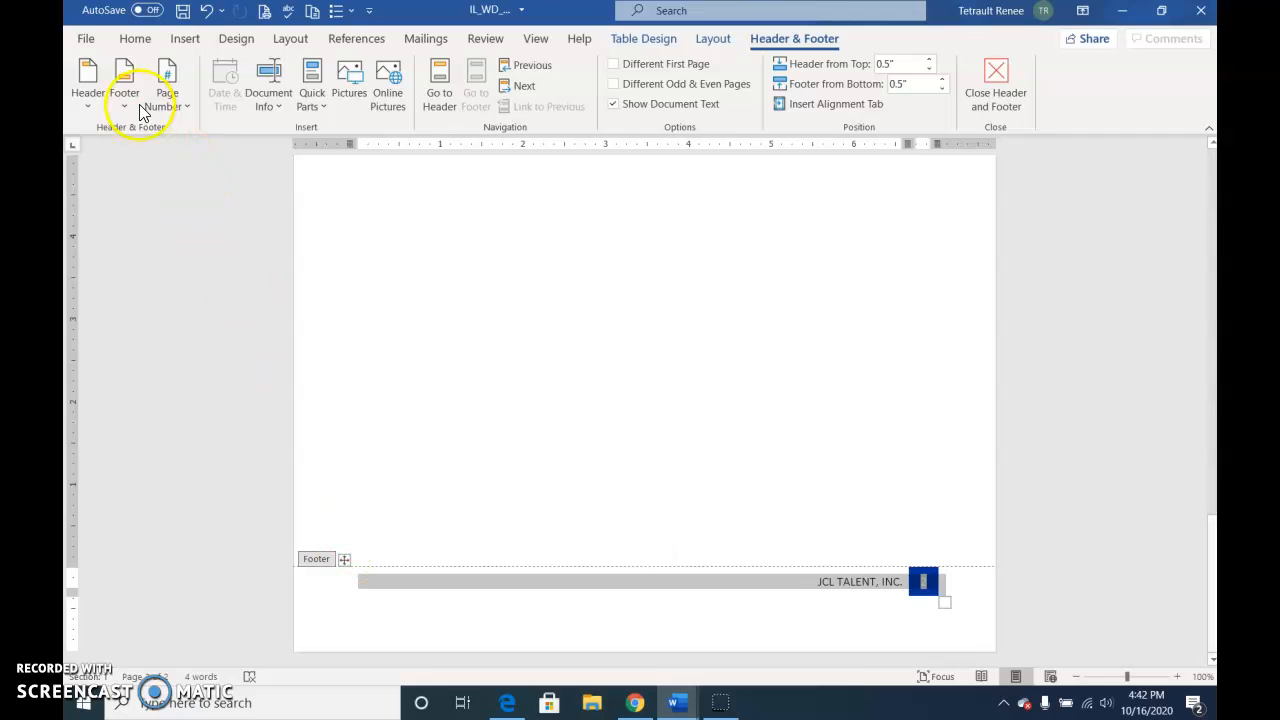
click(124, 85)
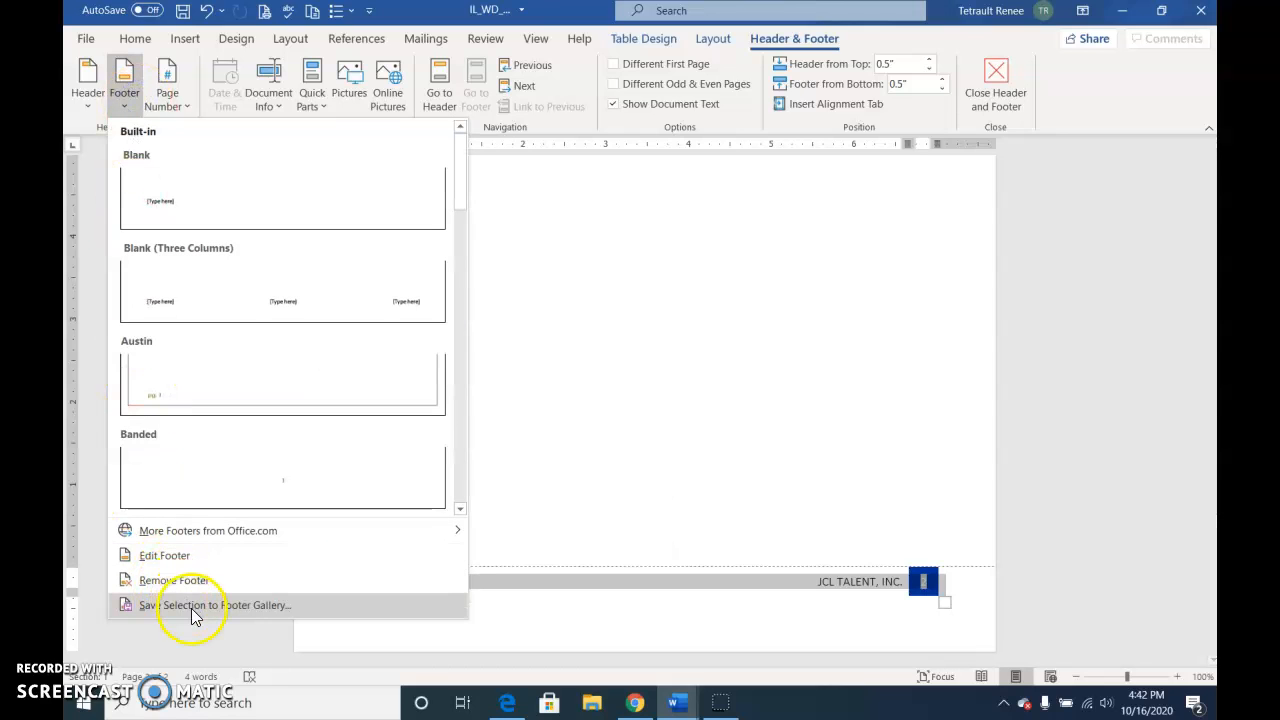
click(213, 605)
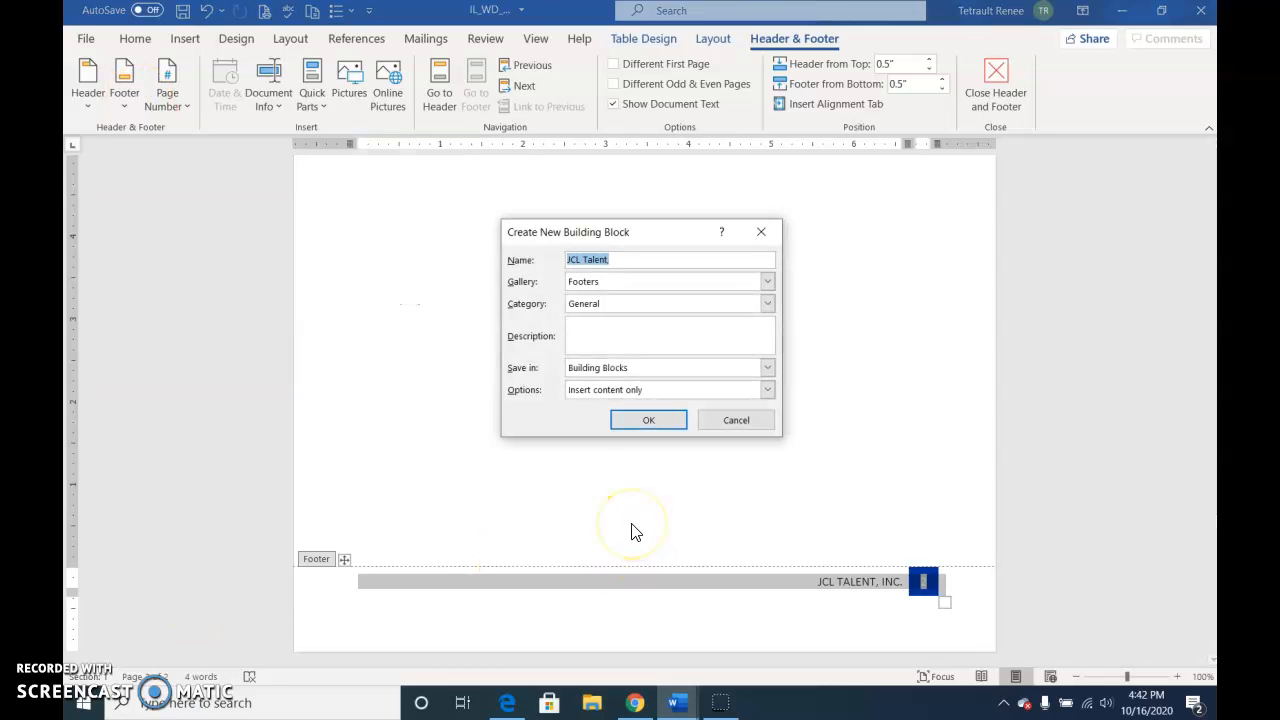
text(FAQ)
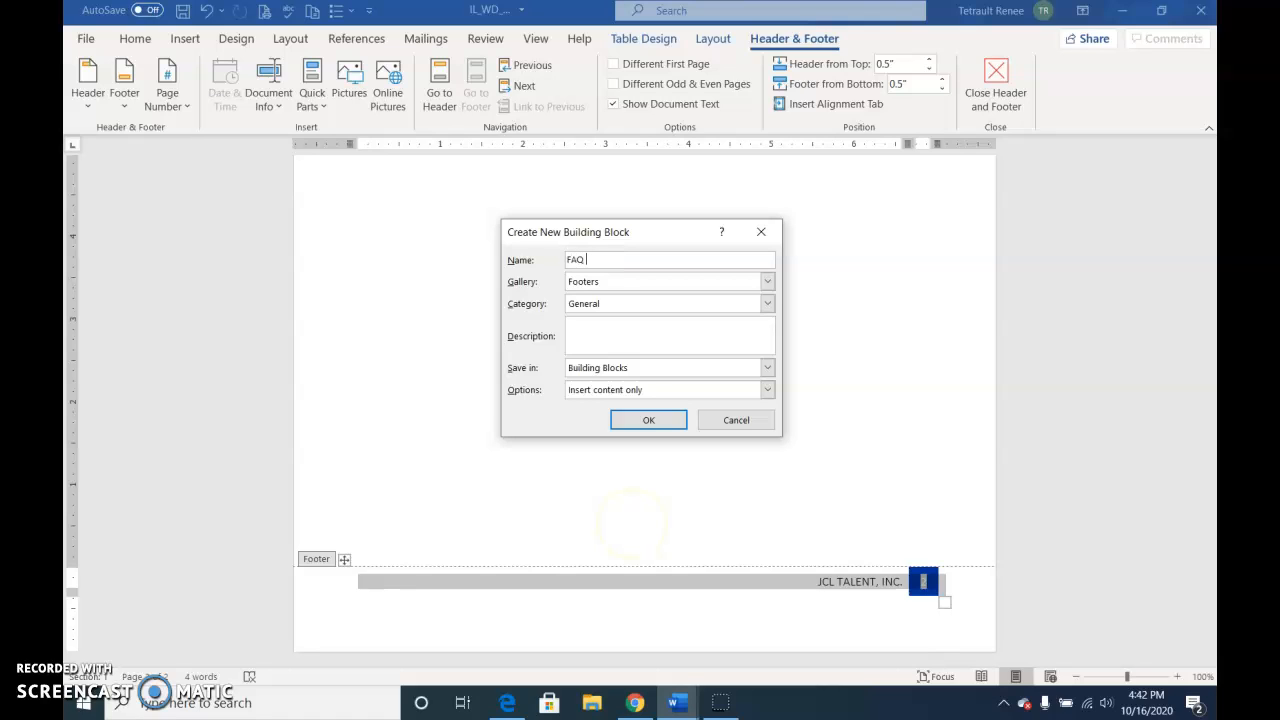
text(Footer)
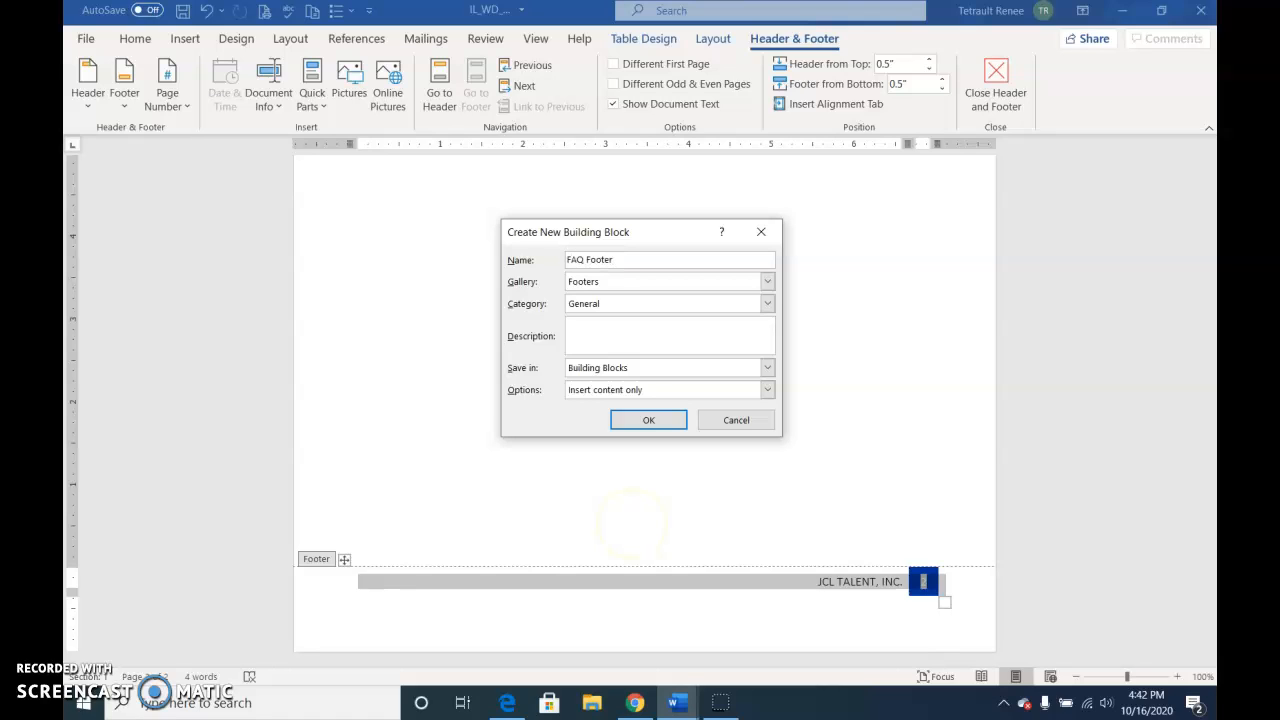
mouse_move(631, 533)
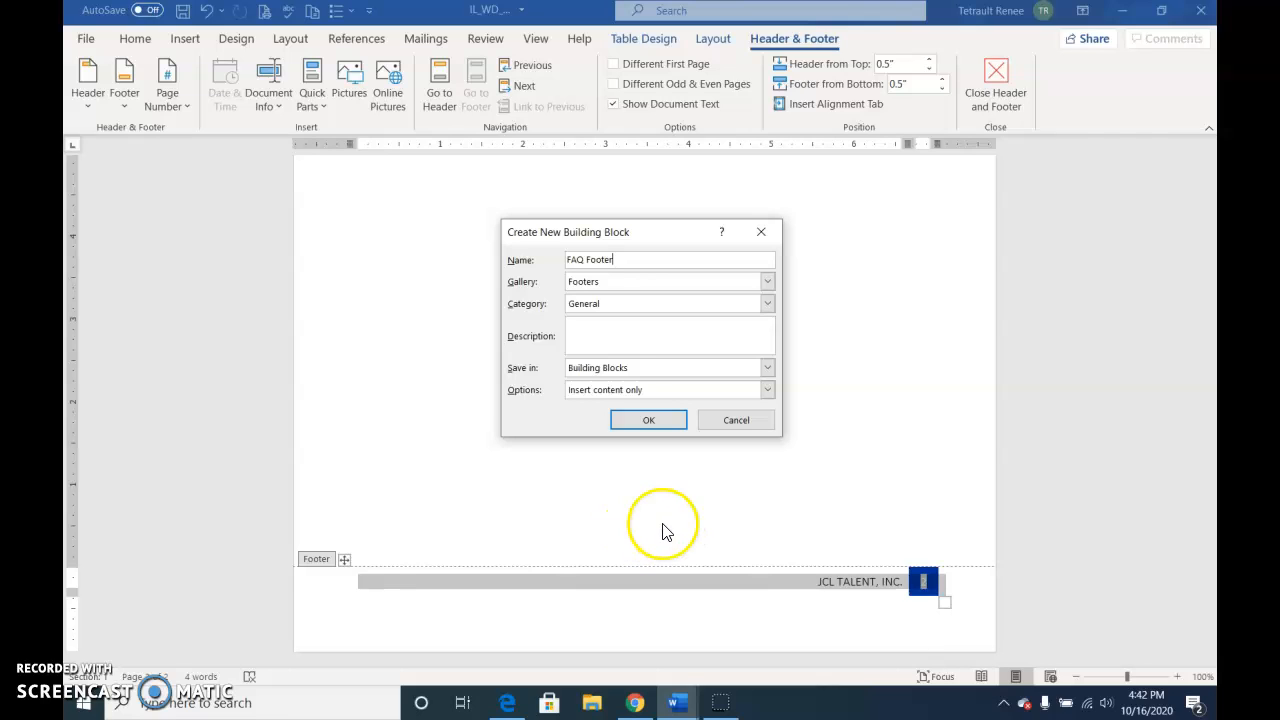
click(648, 420)
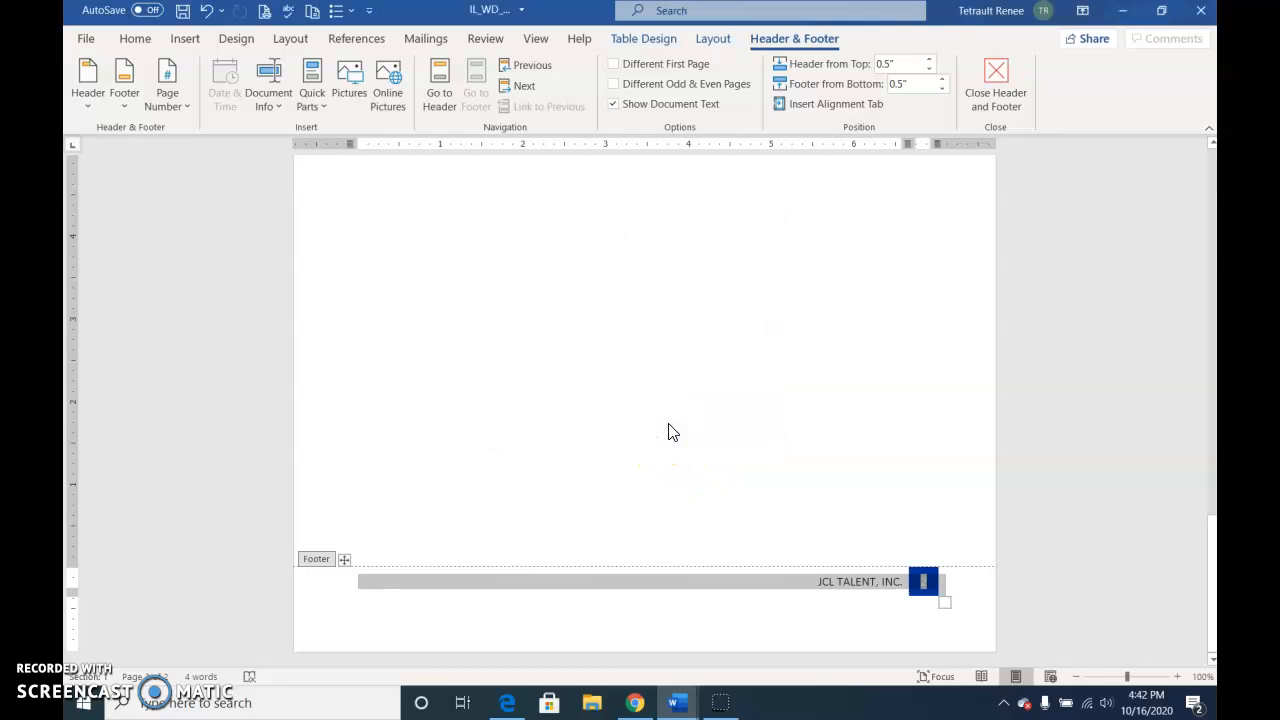
mouse_move(995, 80)
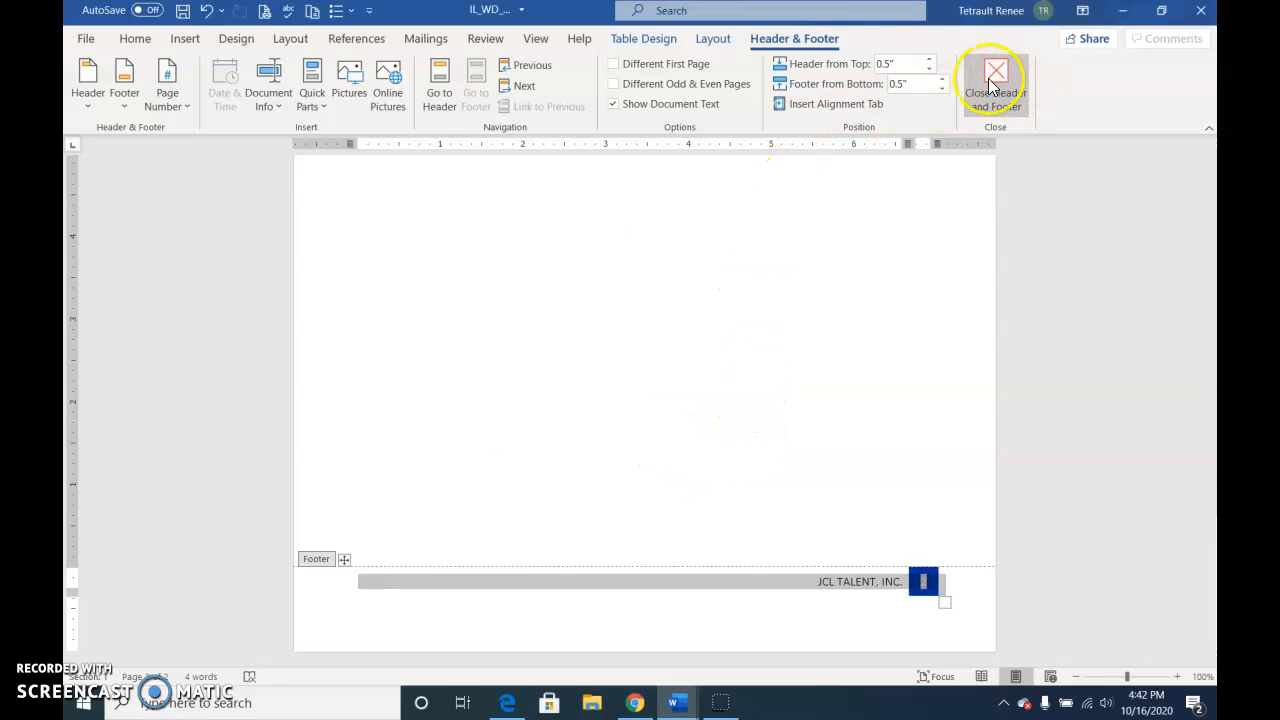
click(994, 75)
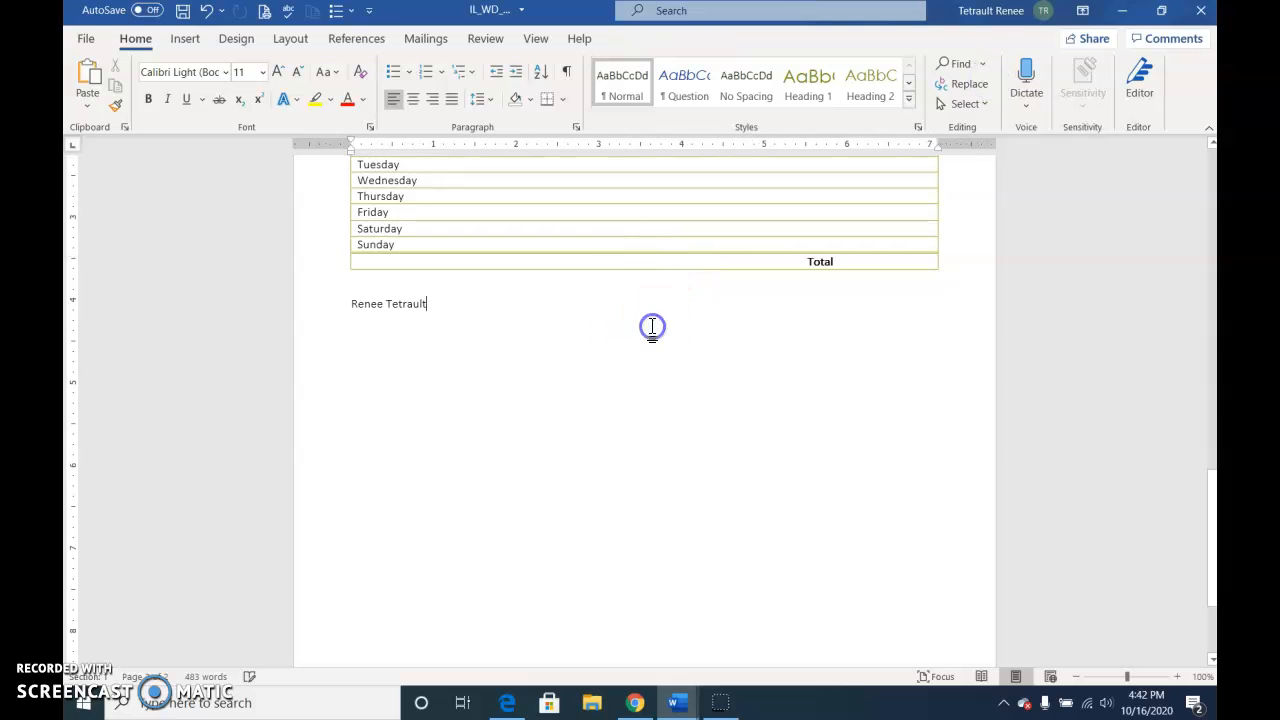